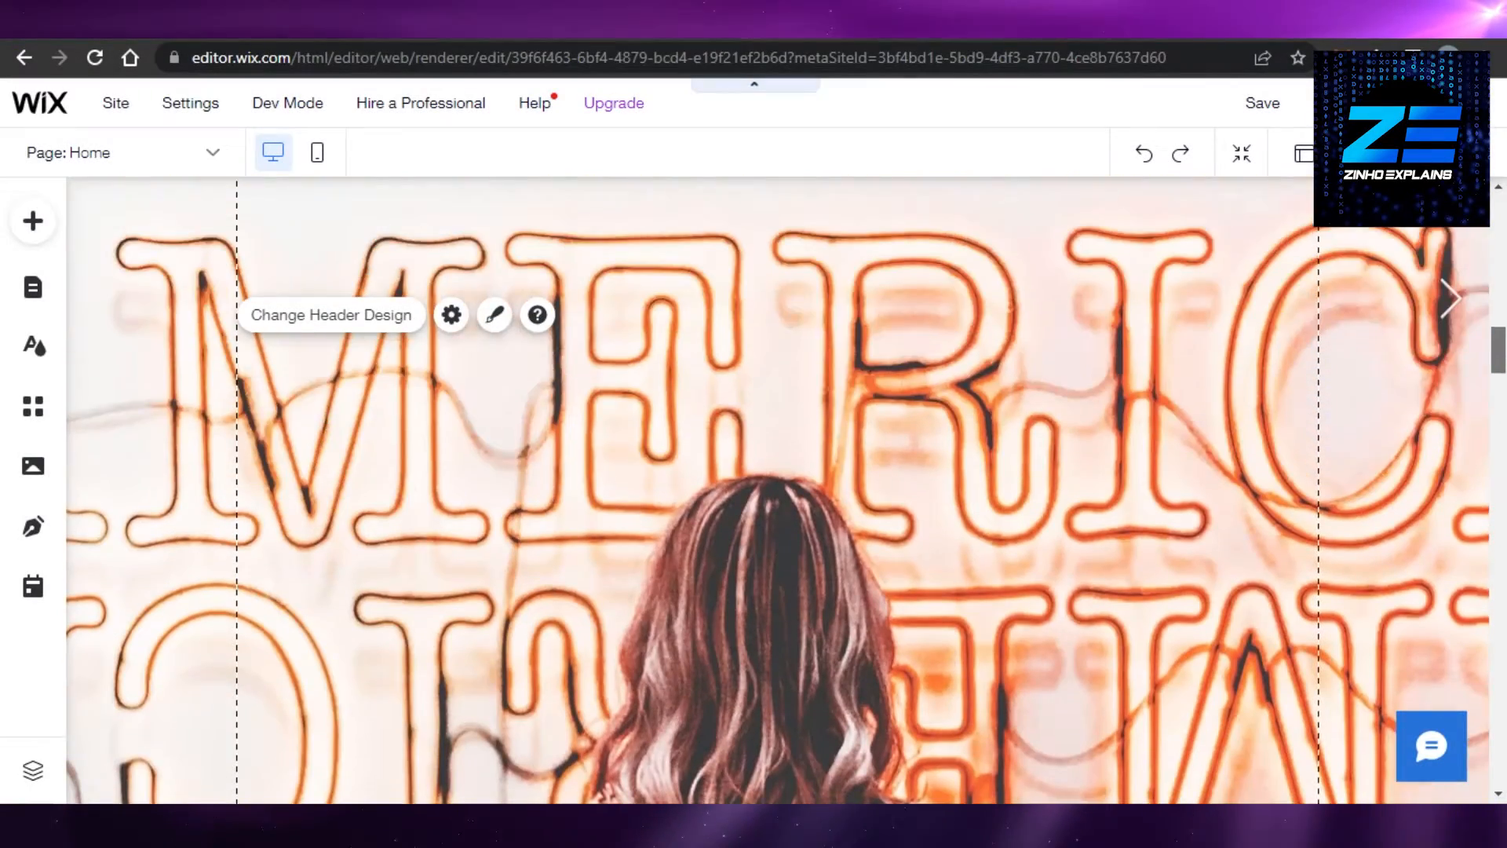
- Scroll through the home page to review where a new strip should go
scroll("down", 3)
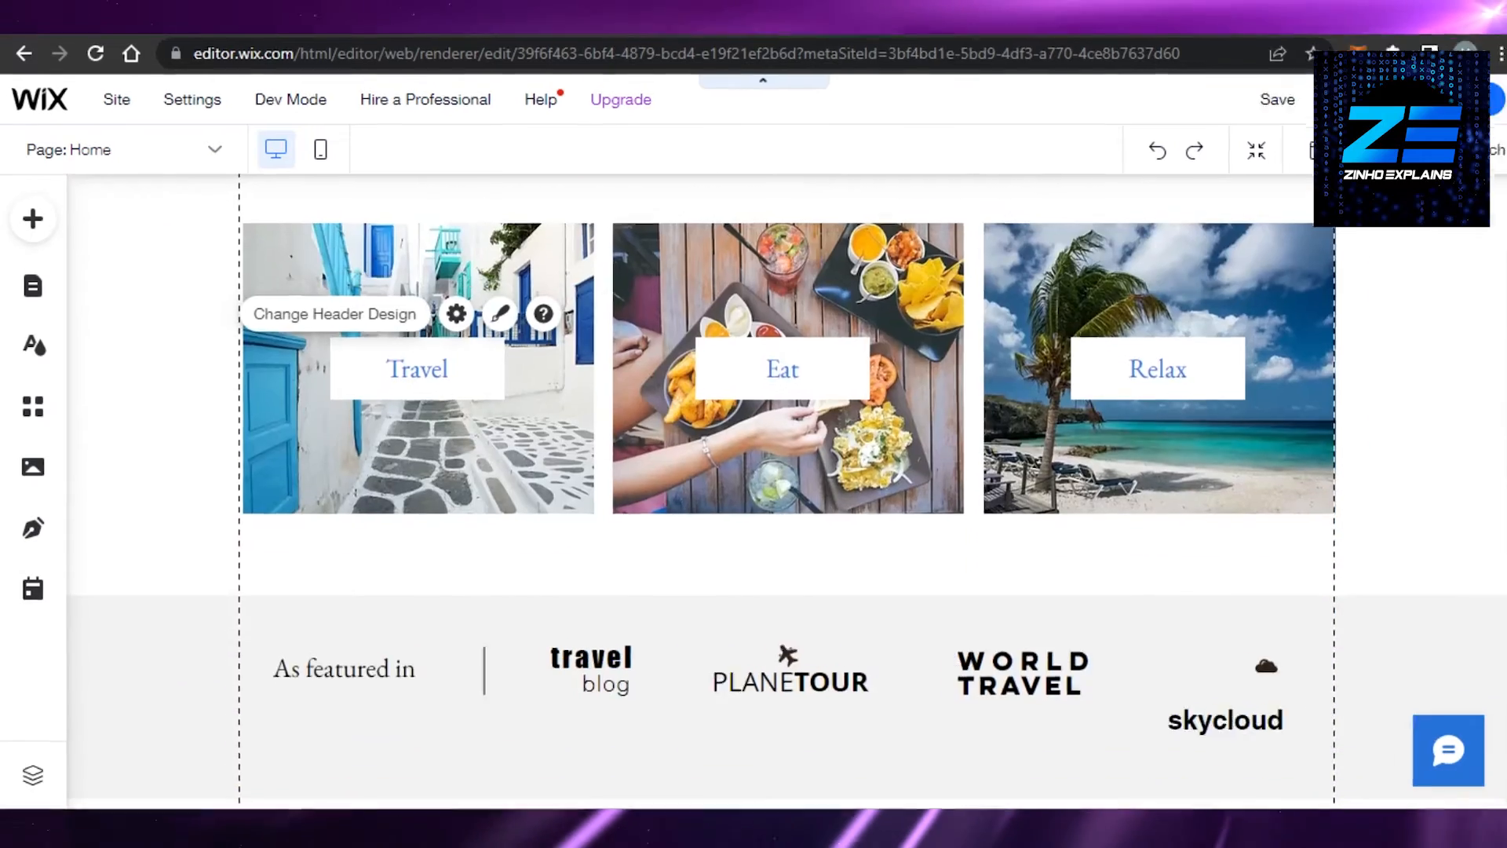
scroll("down", 3)
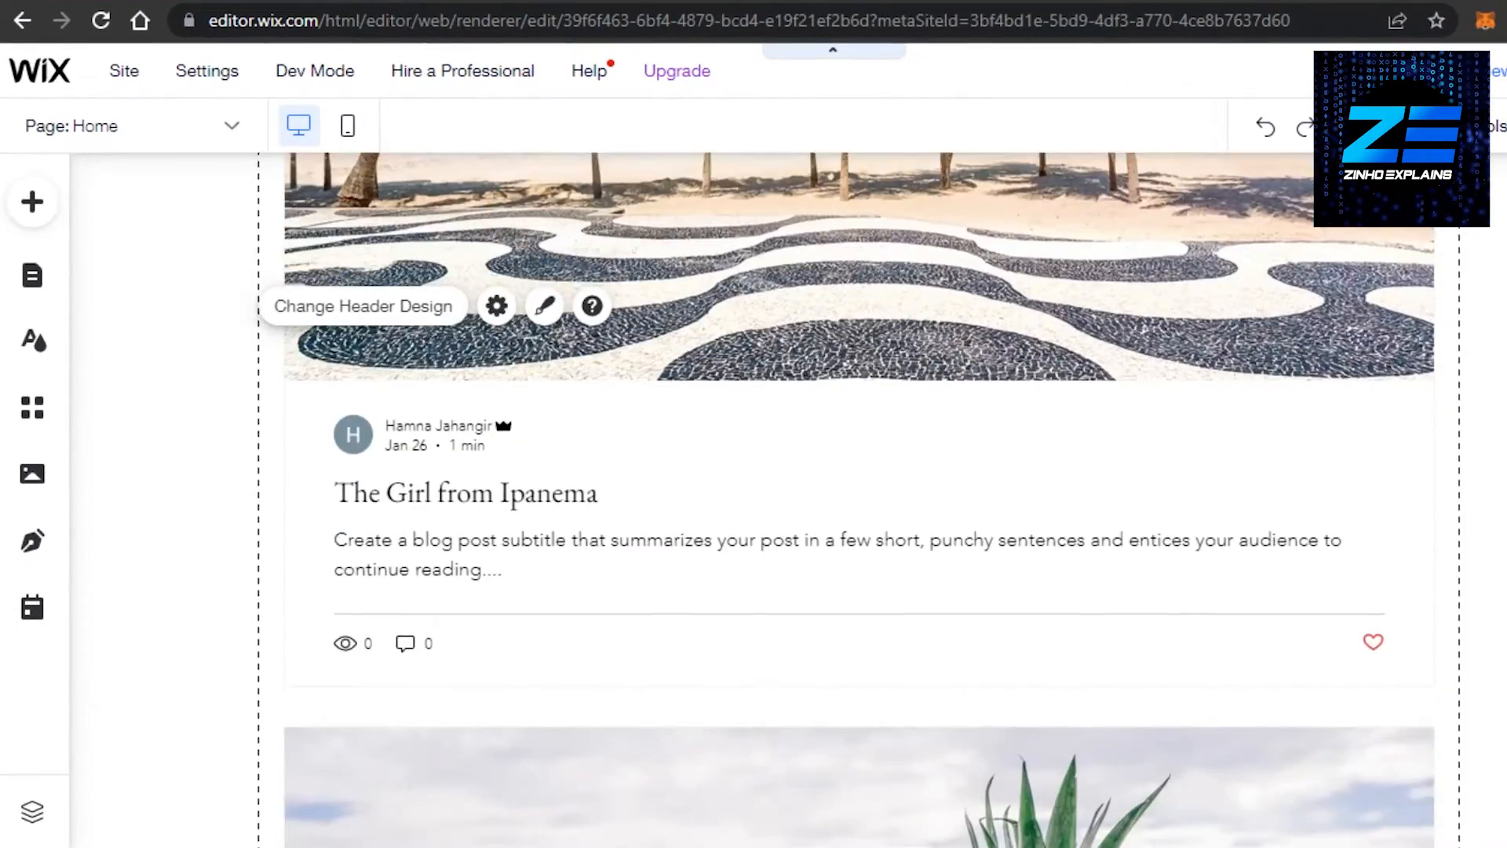
scroll("down", 3)
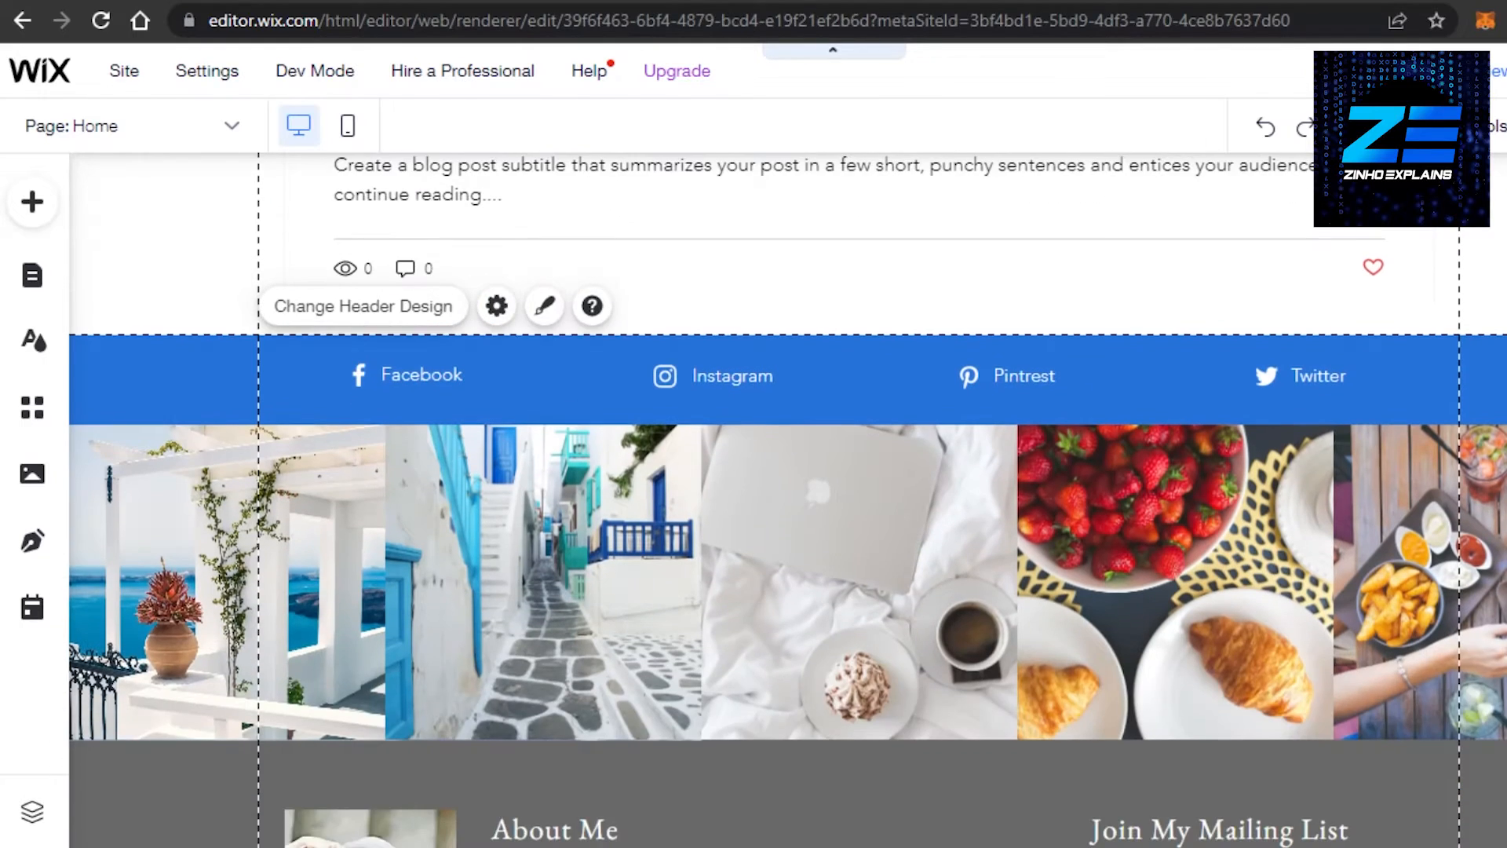
mouse_move(298, 126)
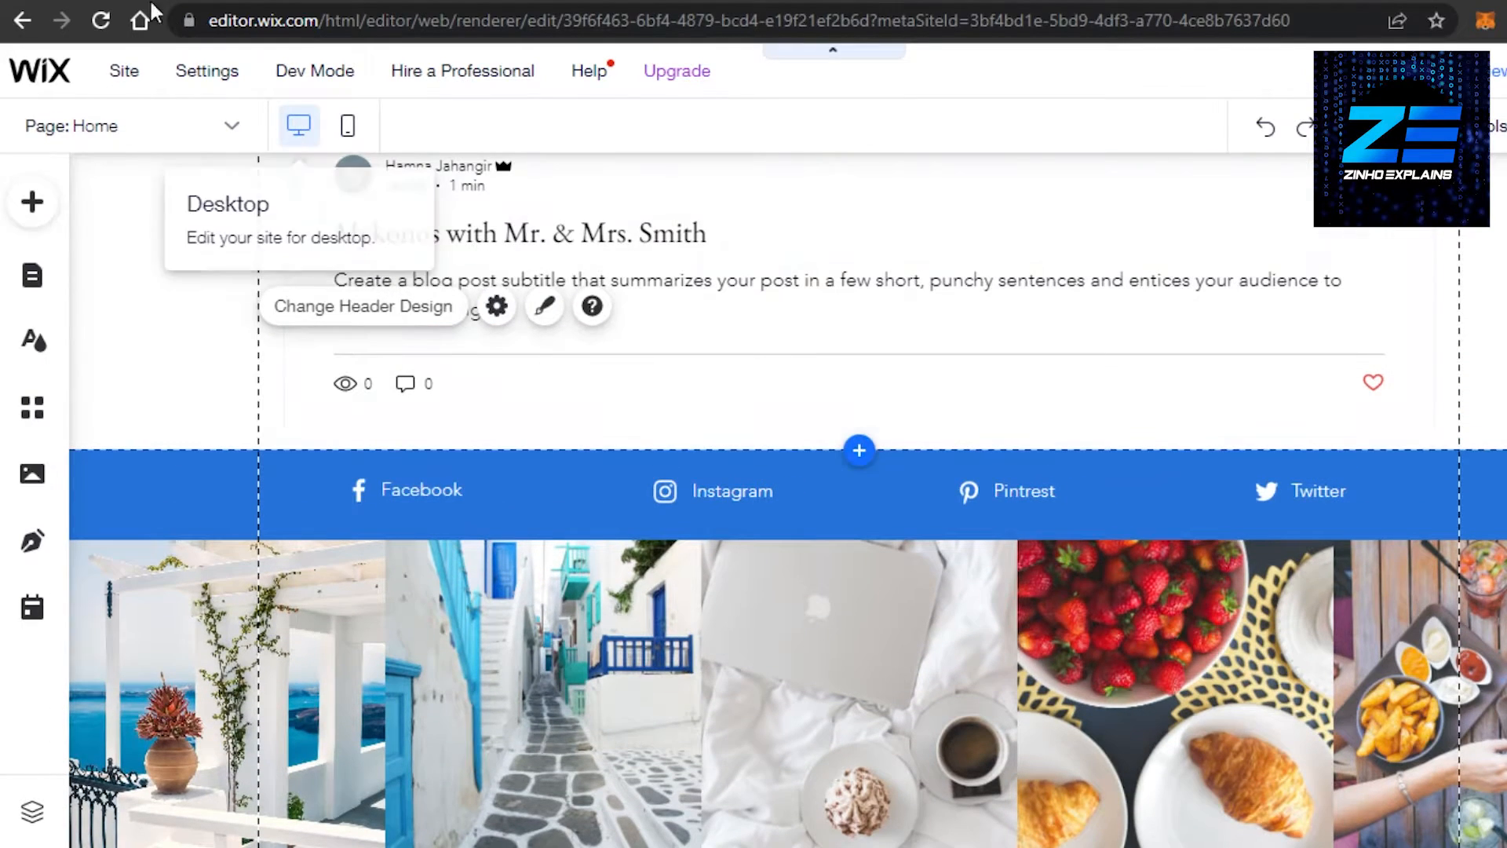
left_click(208, 71)
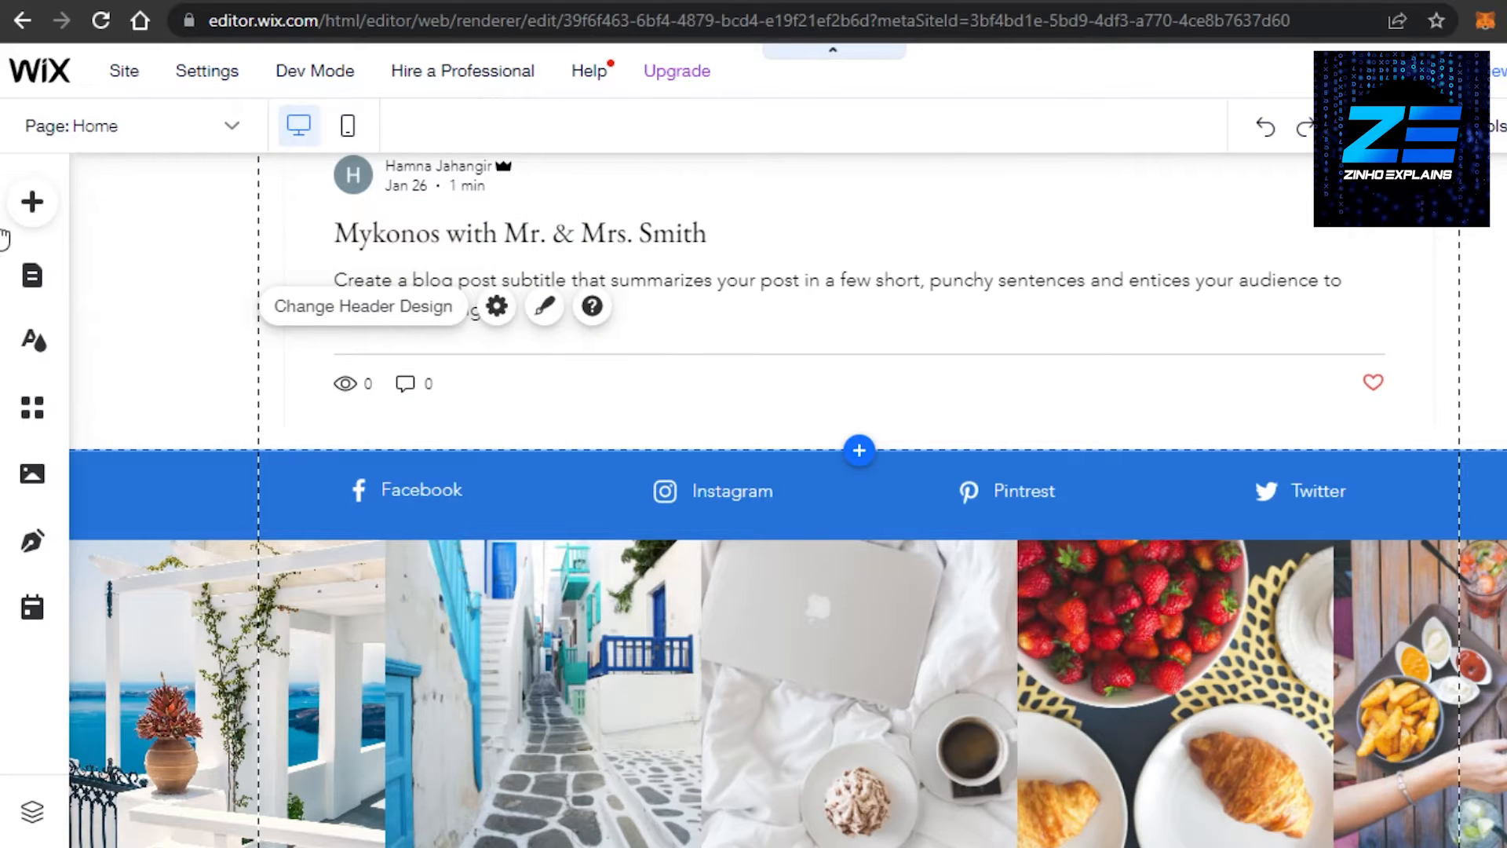
mouse_move(519, 294)
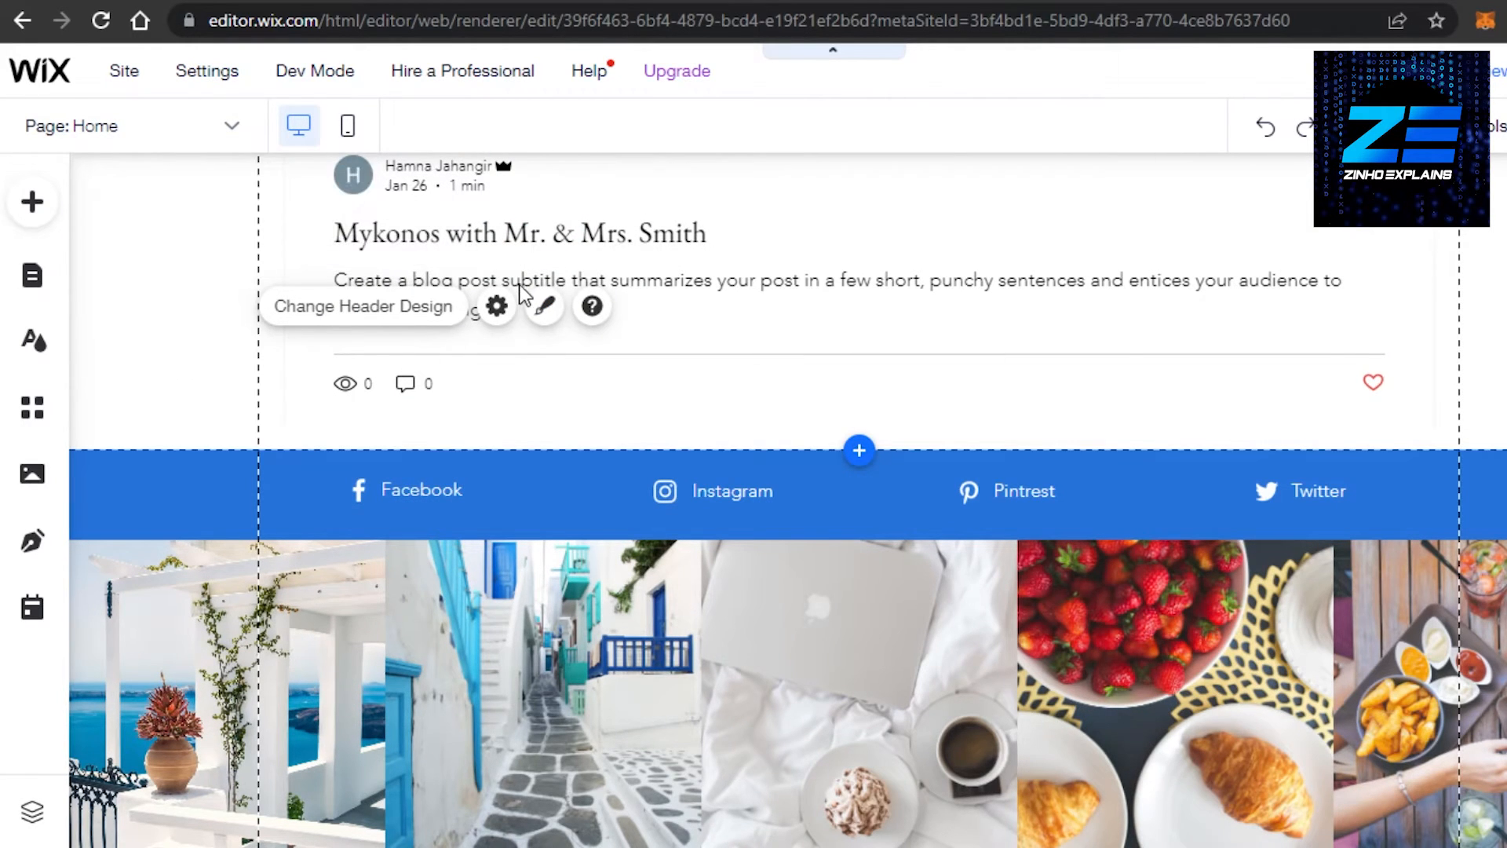
mouse_move(614, 358)
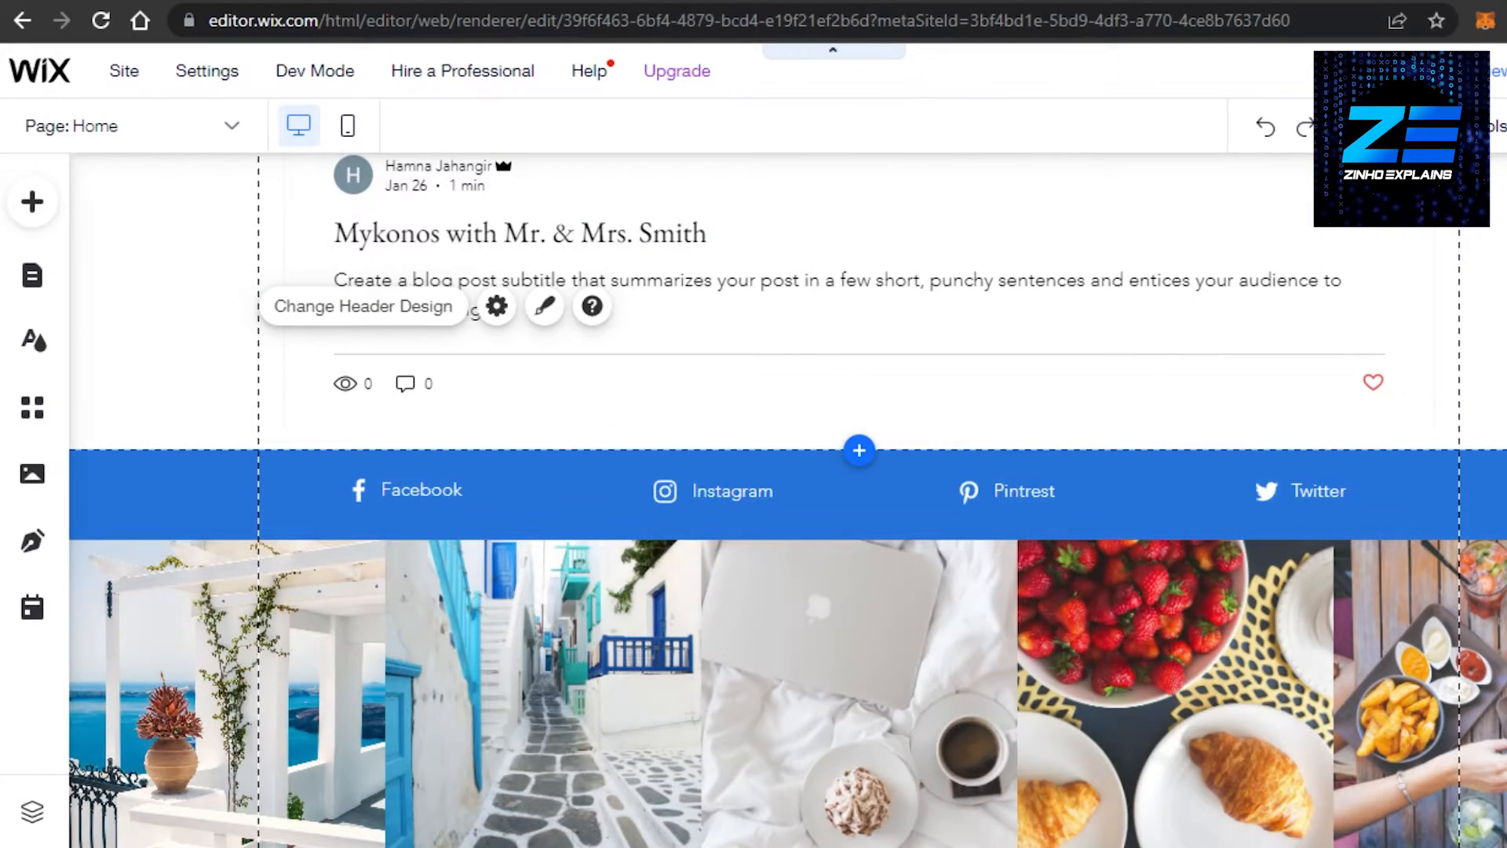
scroll("up", 3)
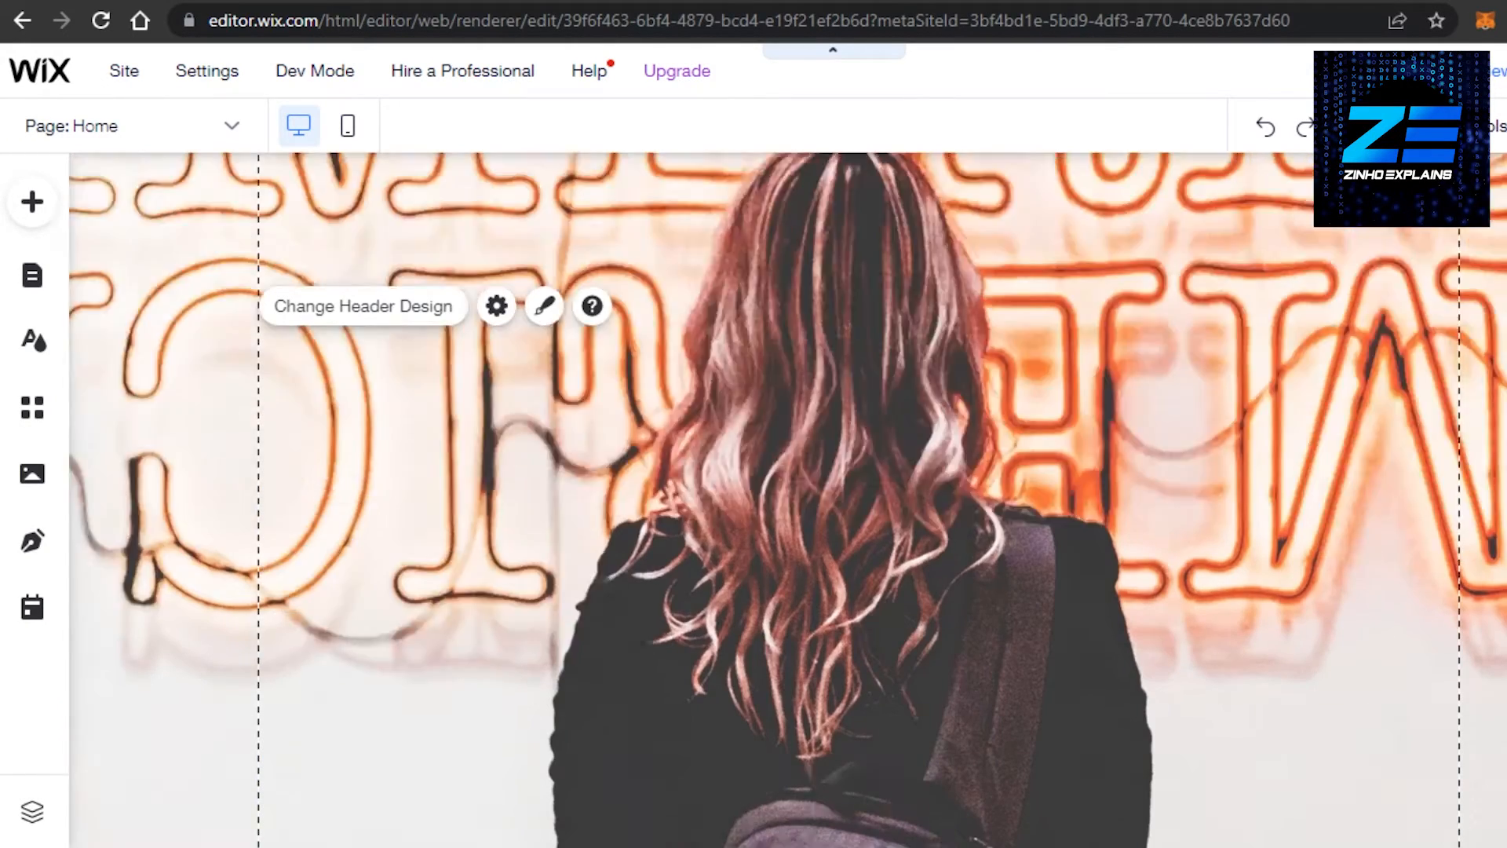
scroll("down", 3)
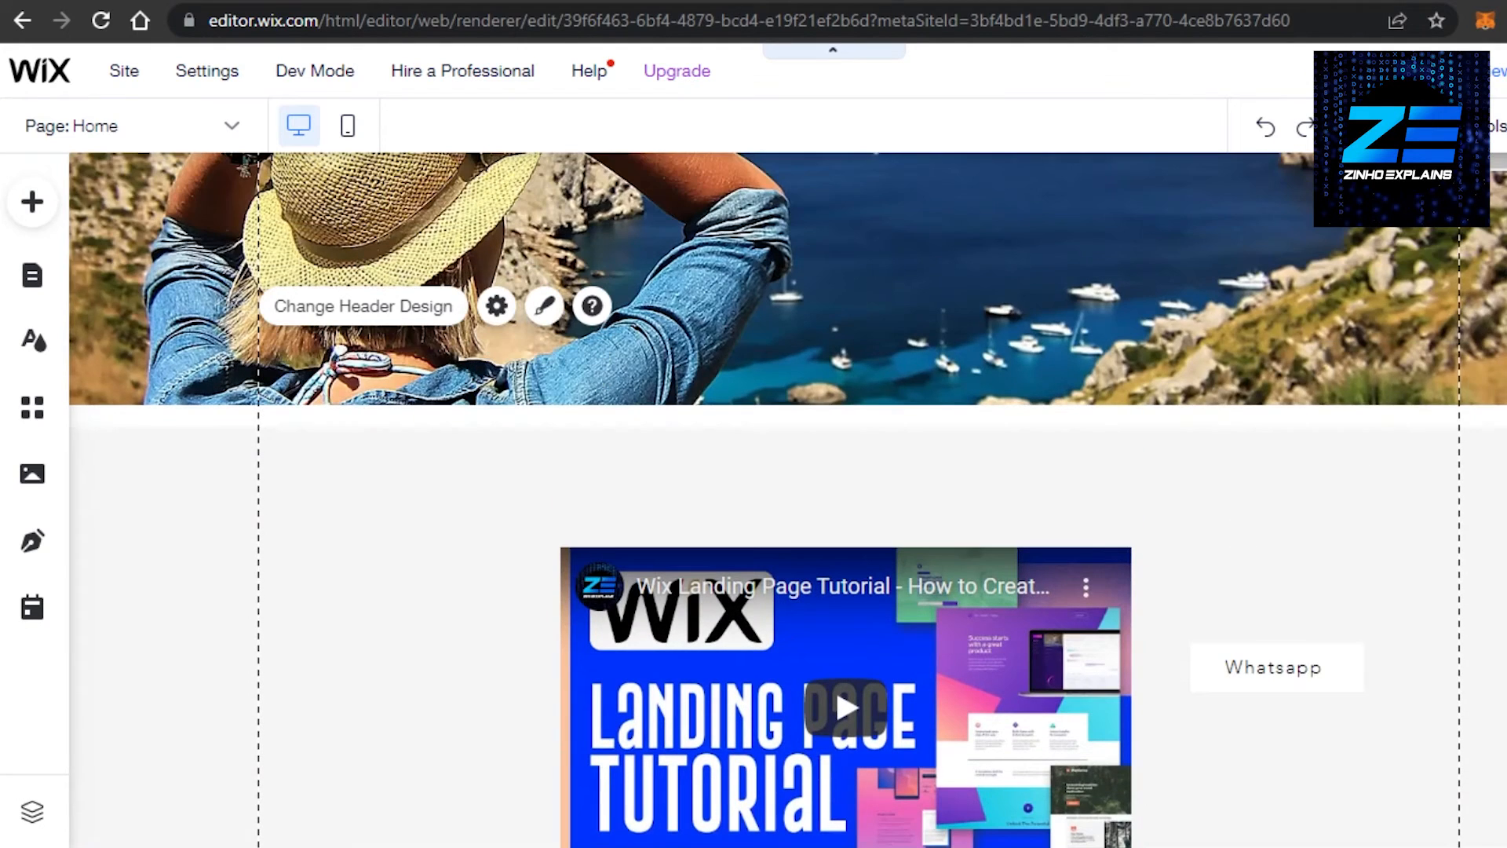
mouse_move(32, 202)
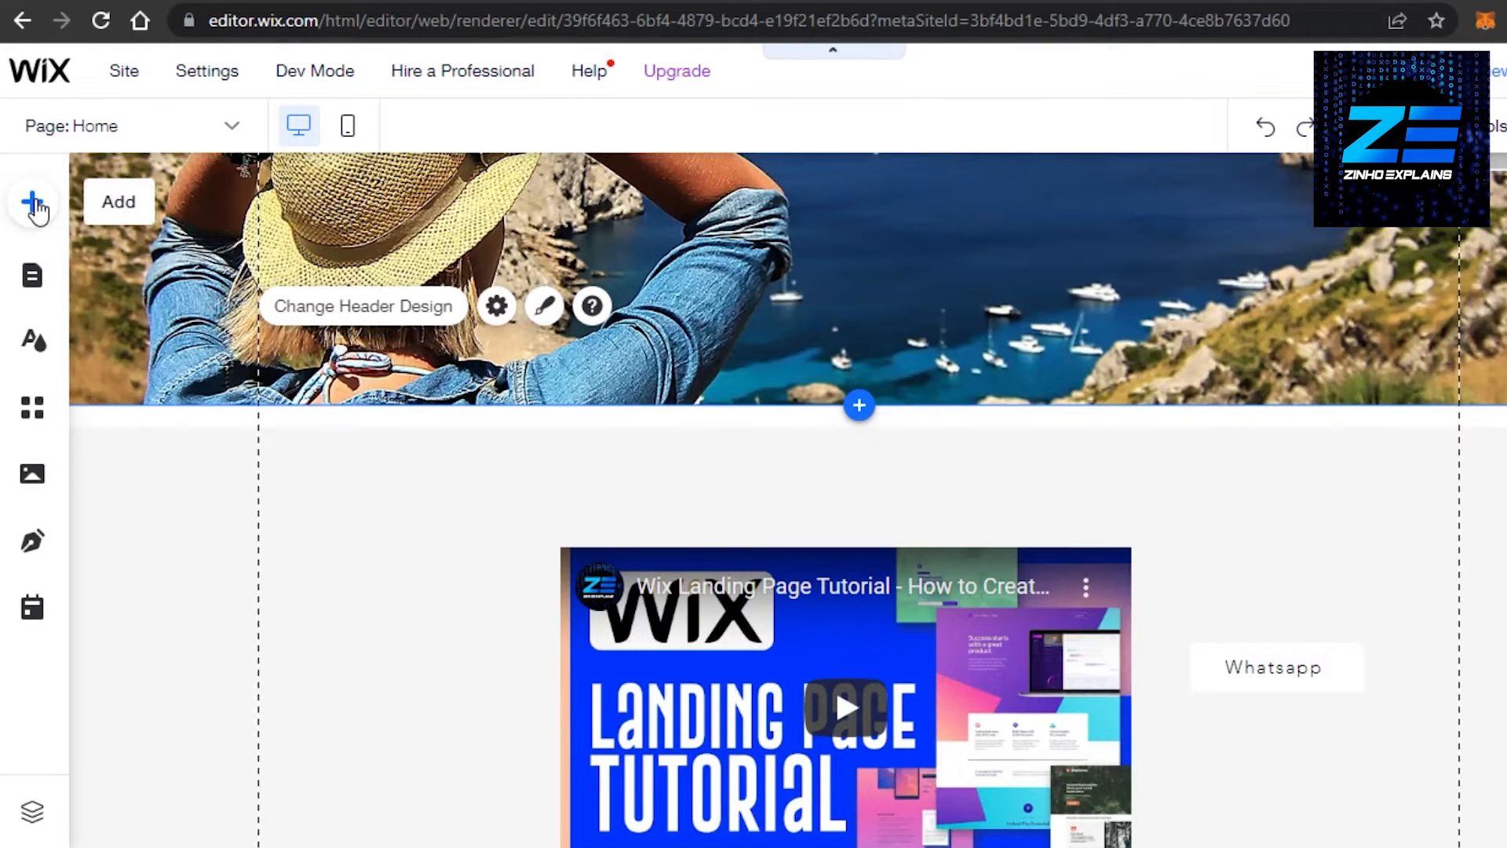
- Browse Add to Site > Strip and bring the Testimonials designs into view
left_click(31, 202)
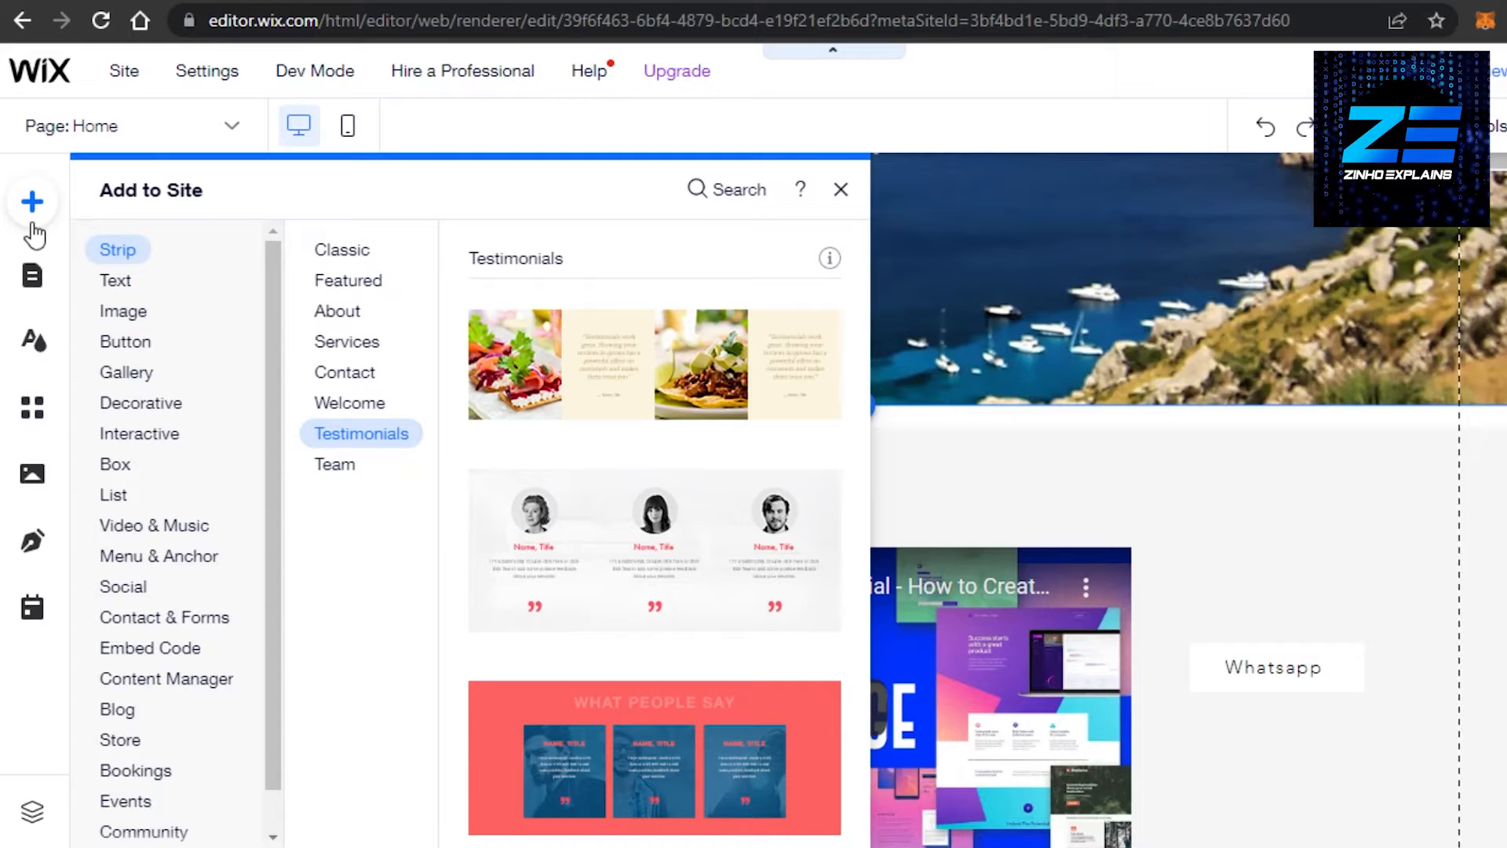
mouse_move(82, 216)
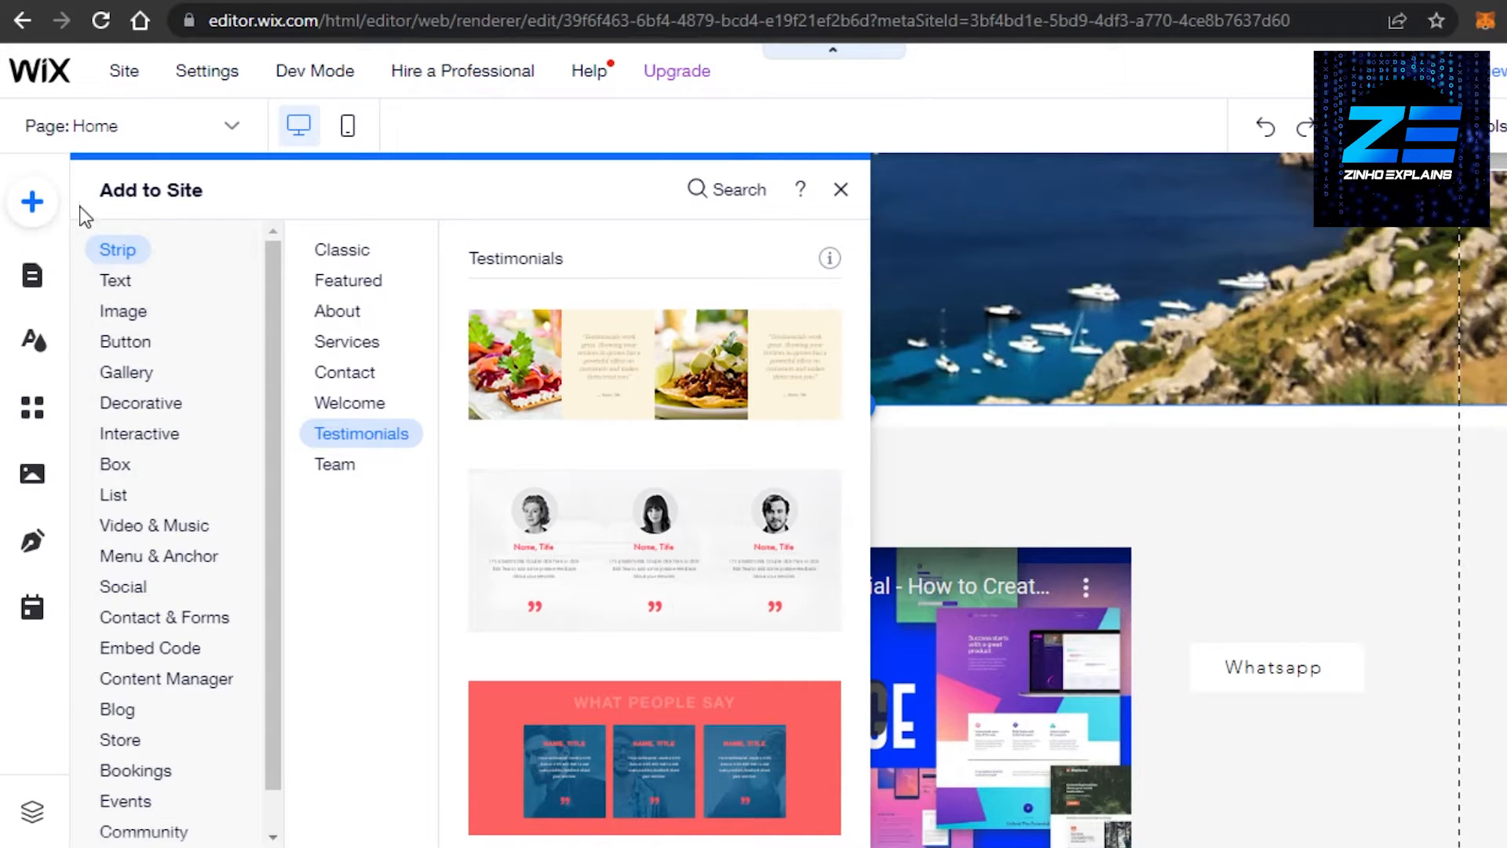
mouse_move(235, 248)
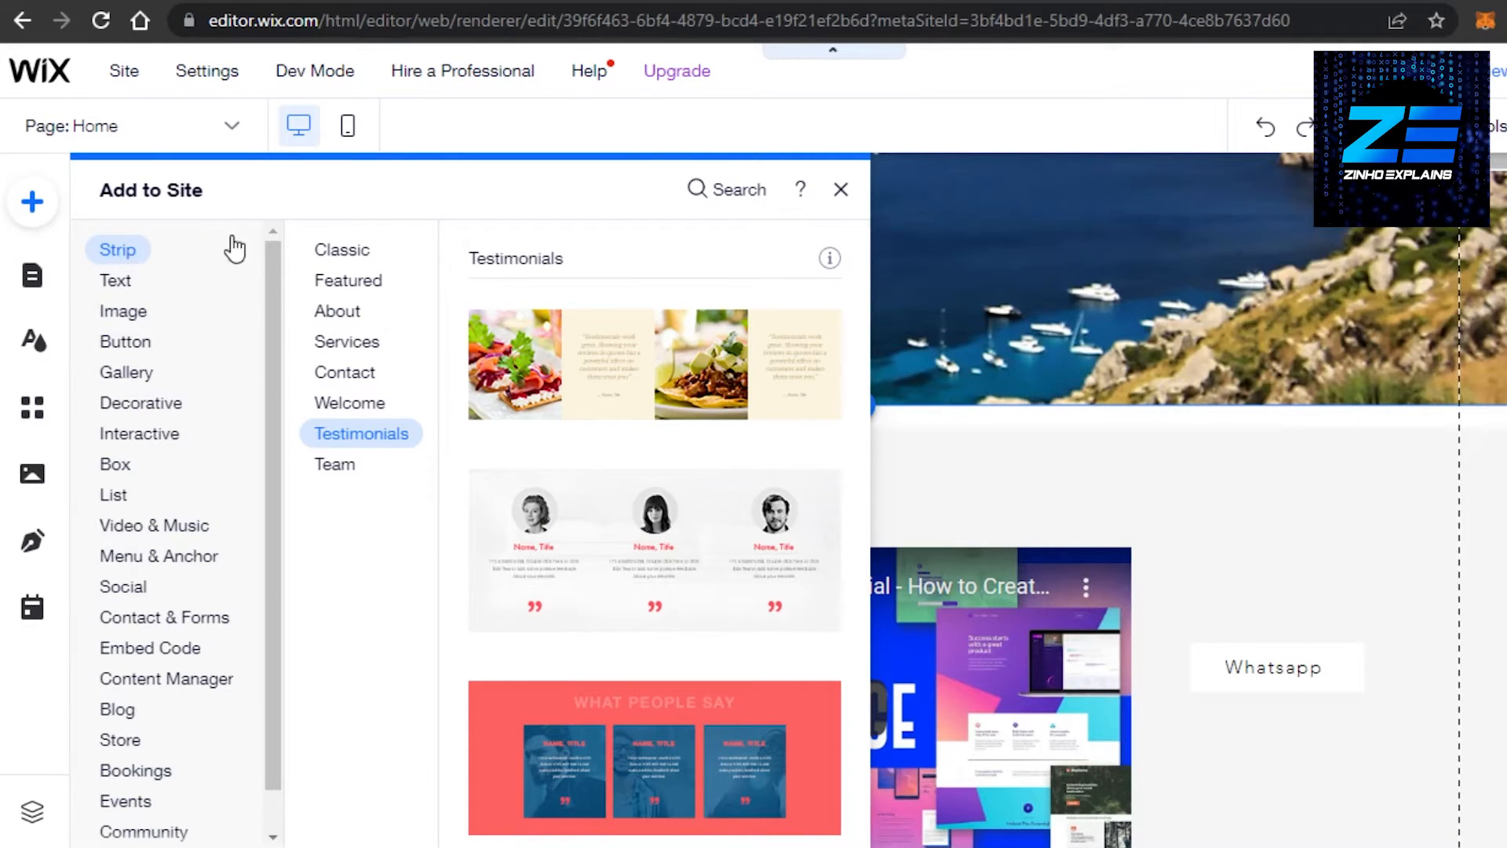
left_click(340, 250)
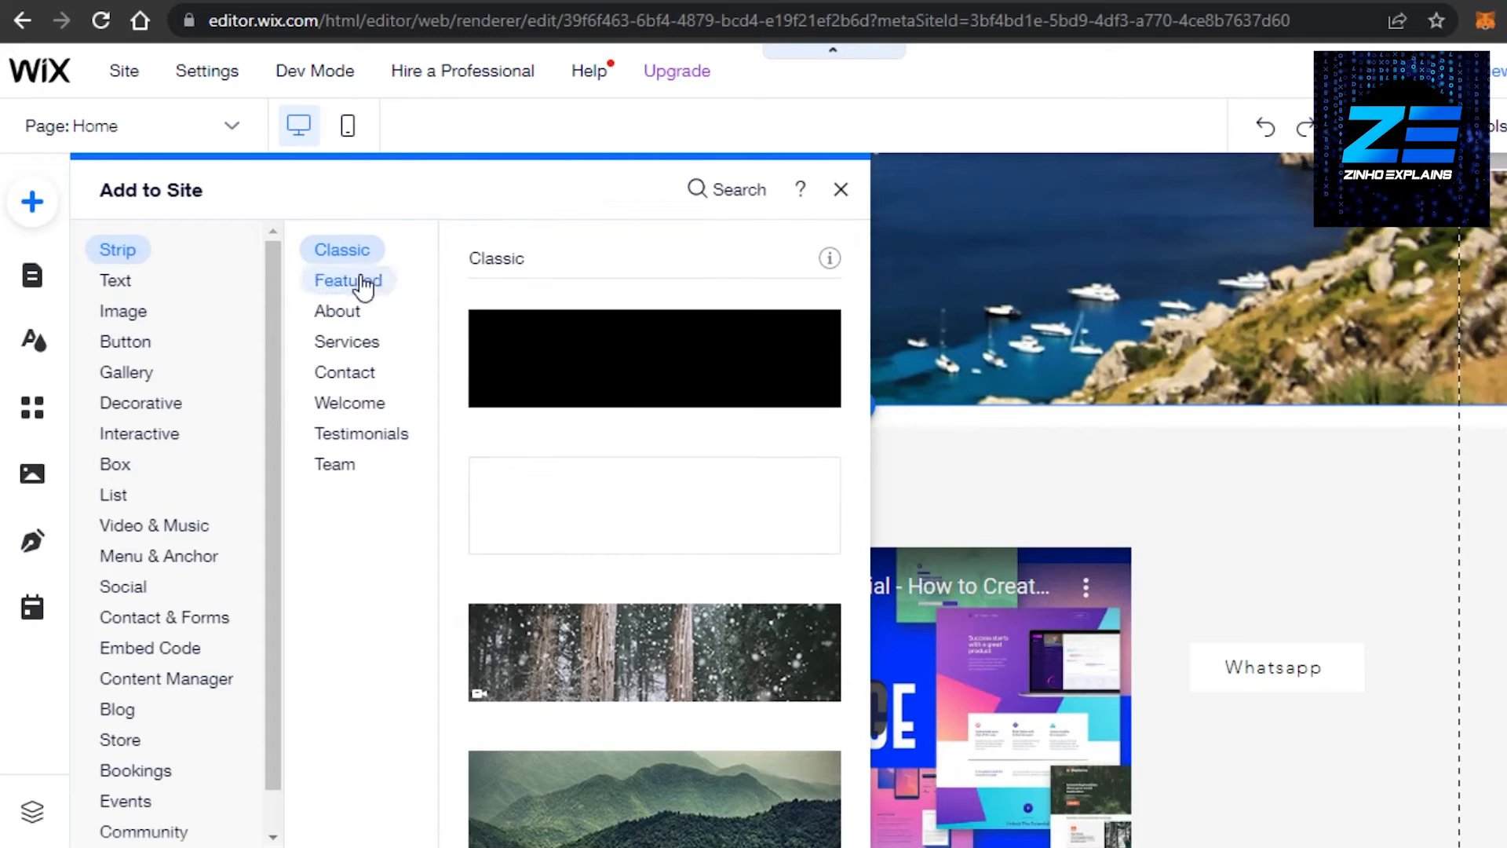
mouse_move(340, 249)
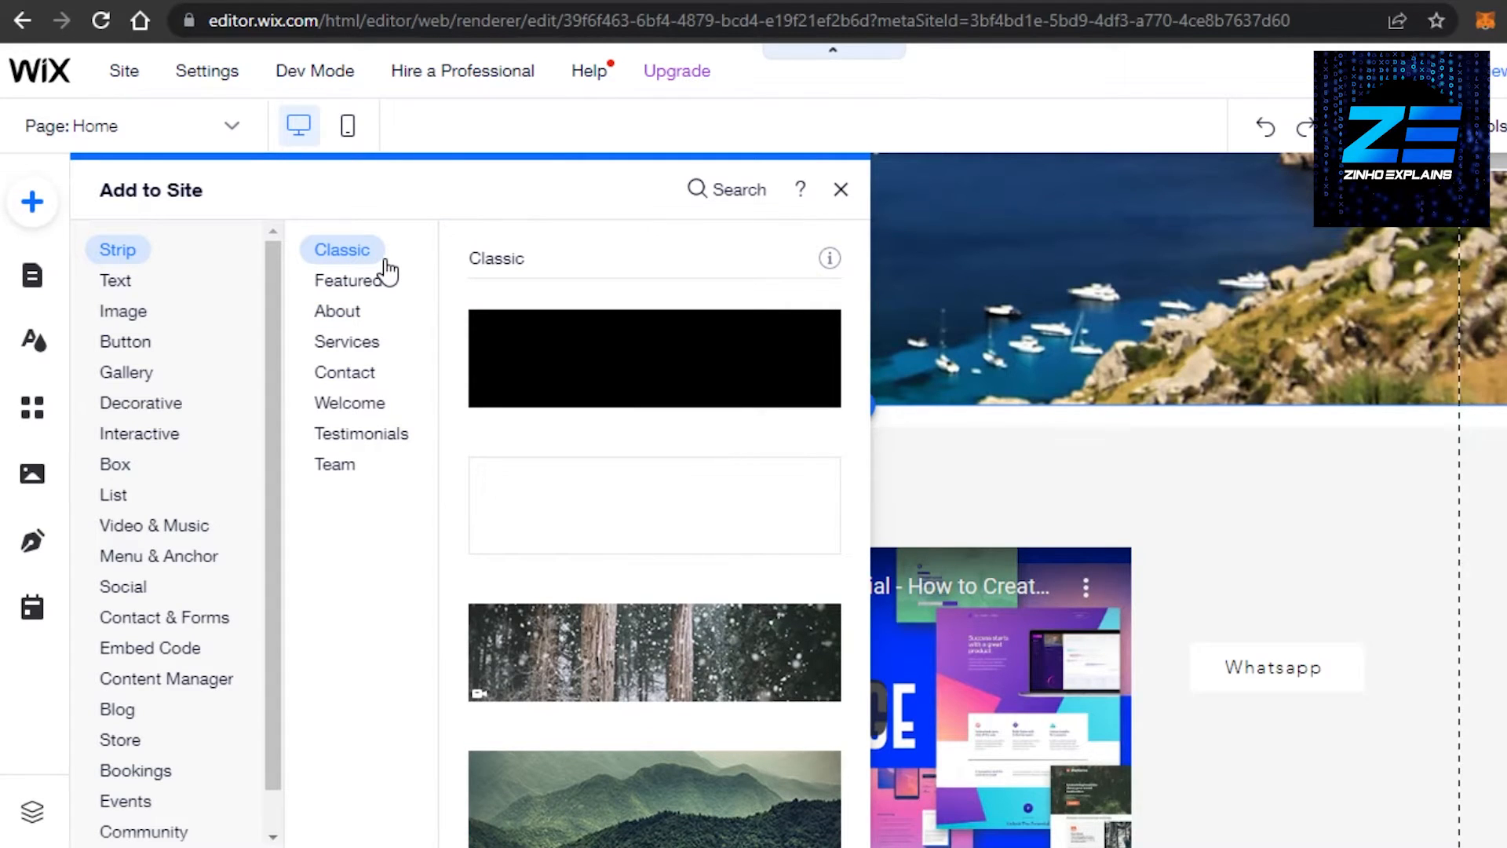
left_click(361, 433)
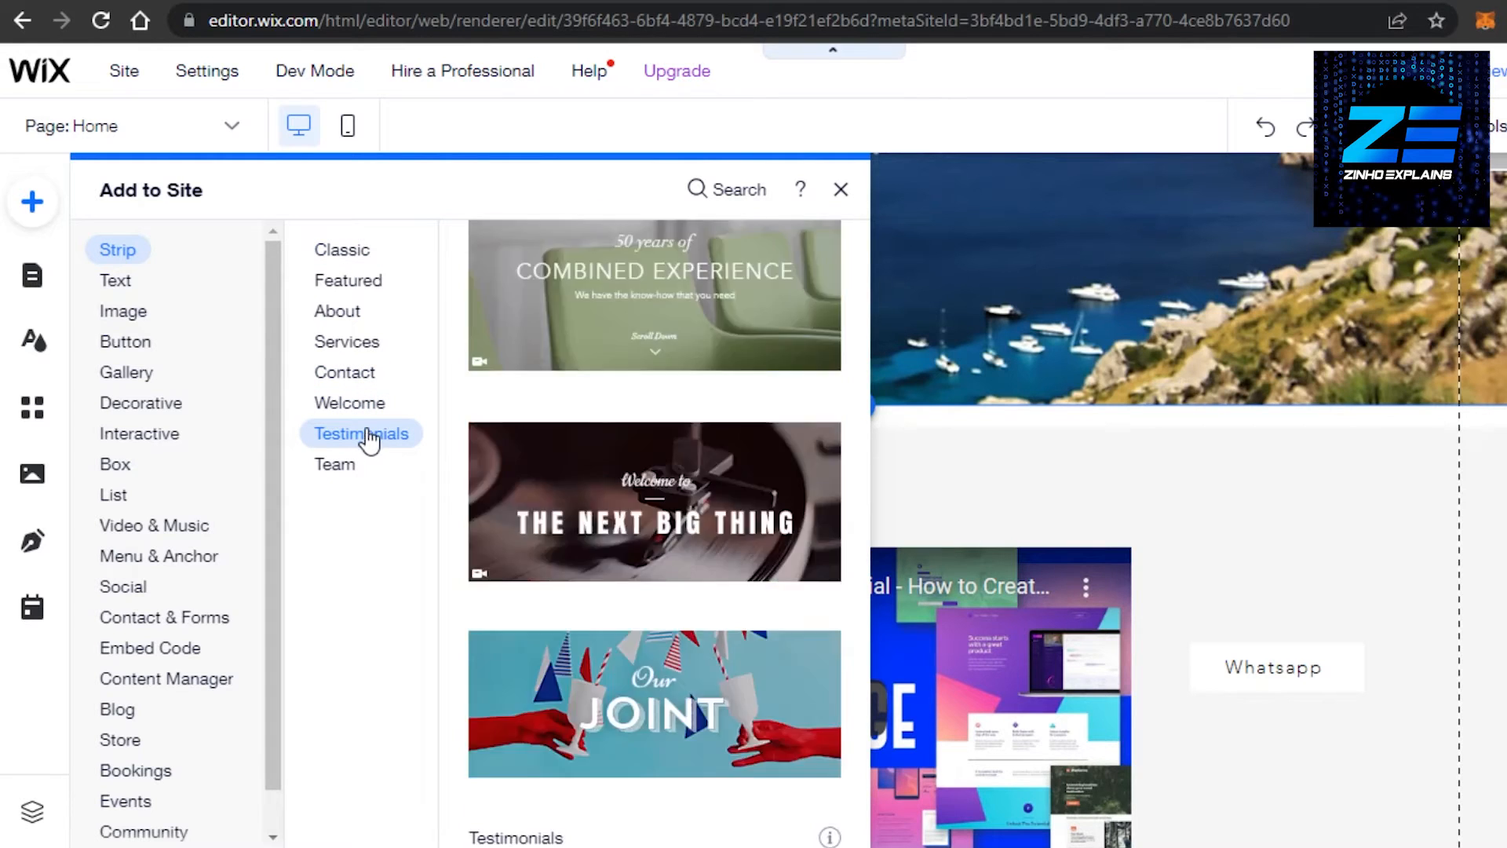
left_click(361, 434)
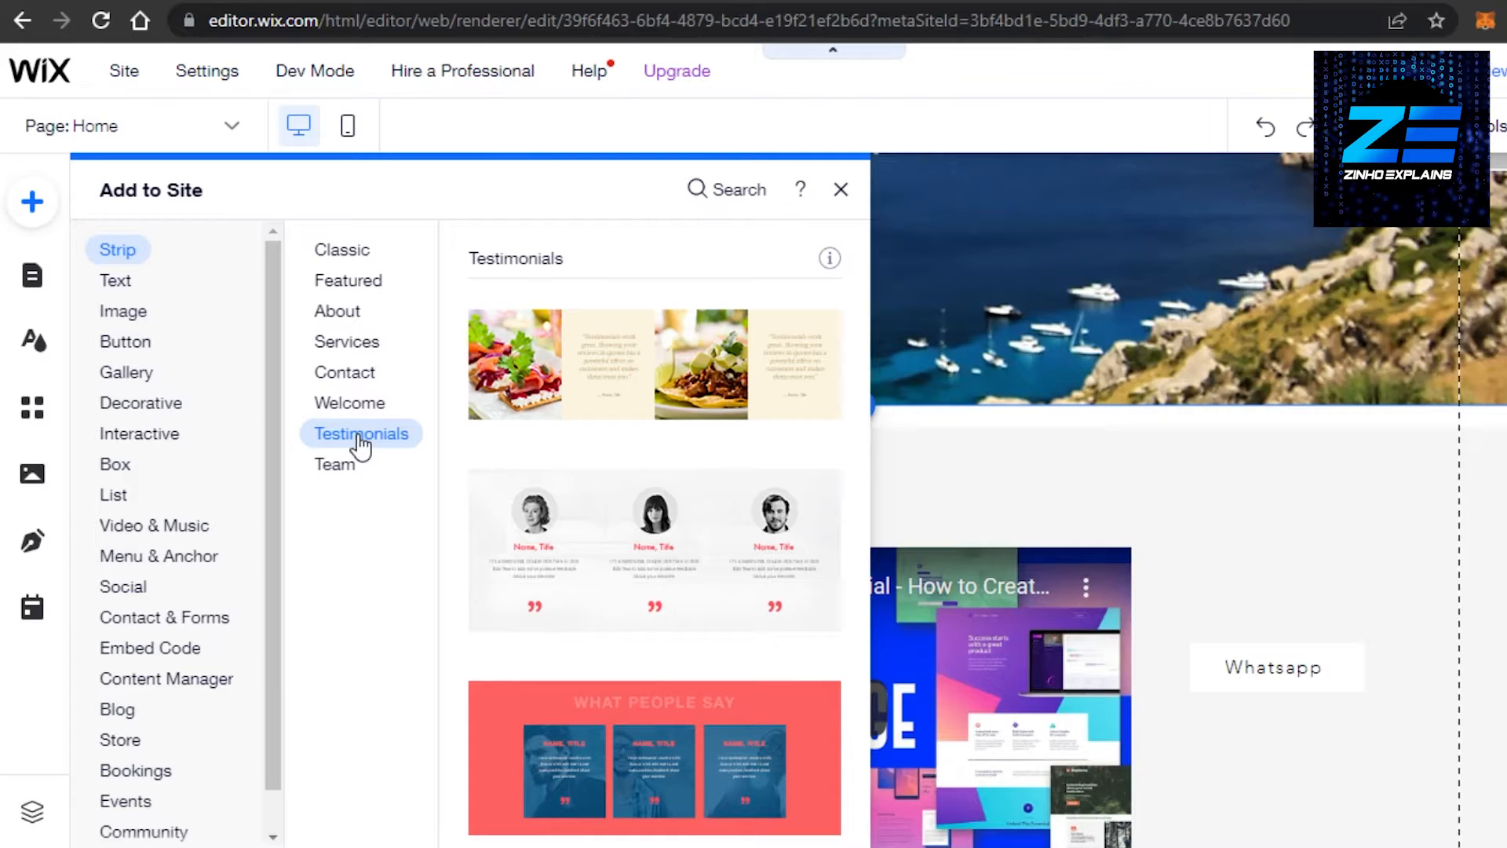
mouse_move(653, 367)
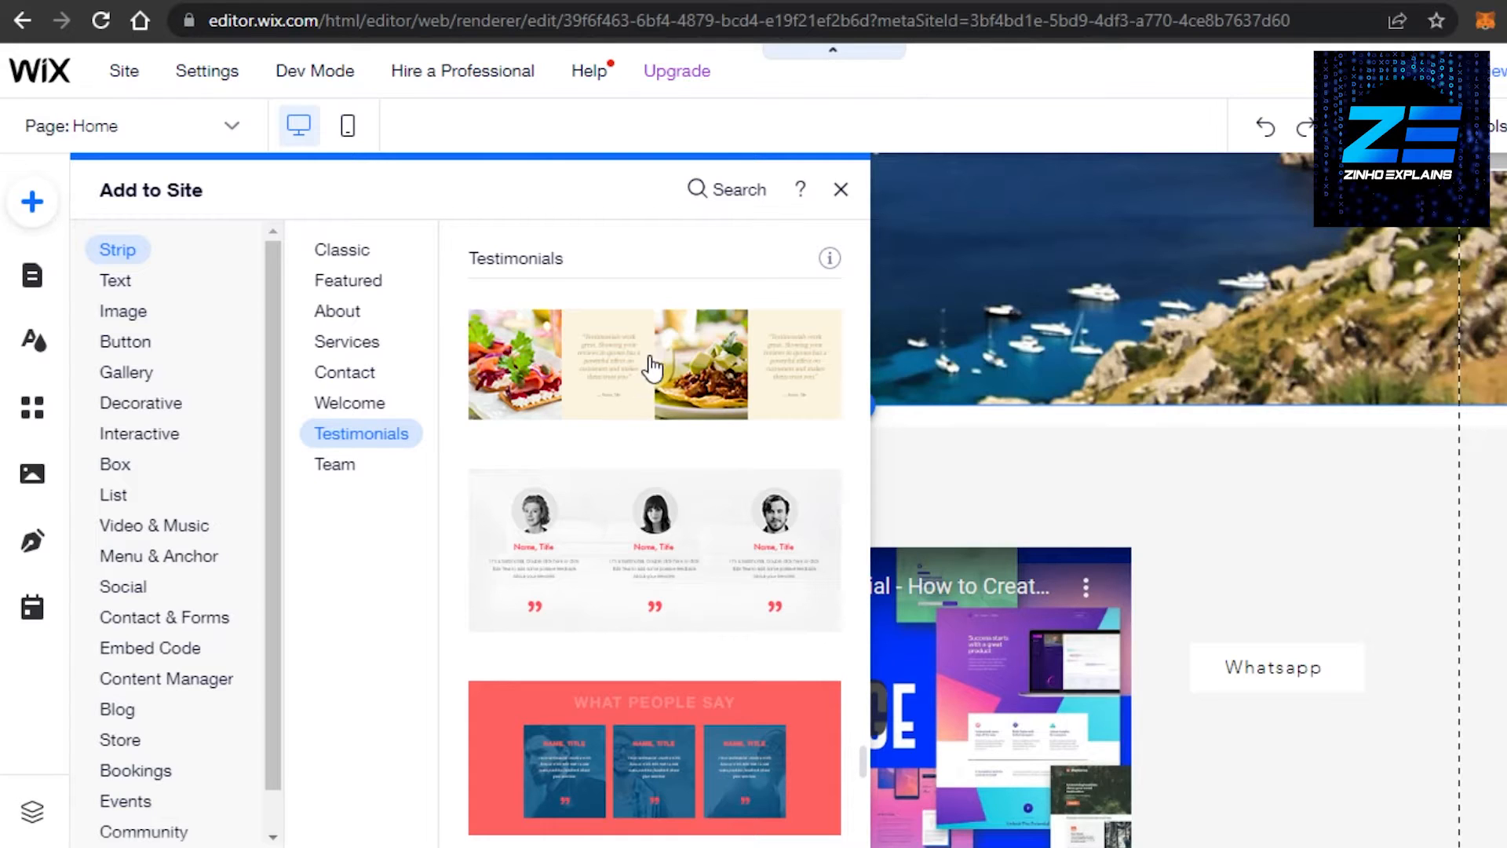
mouse_move(682, 395)
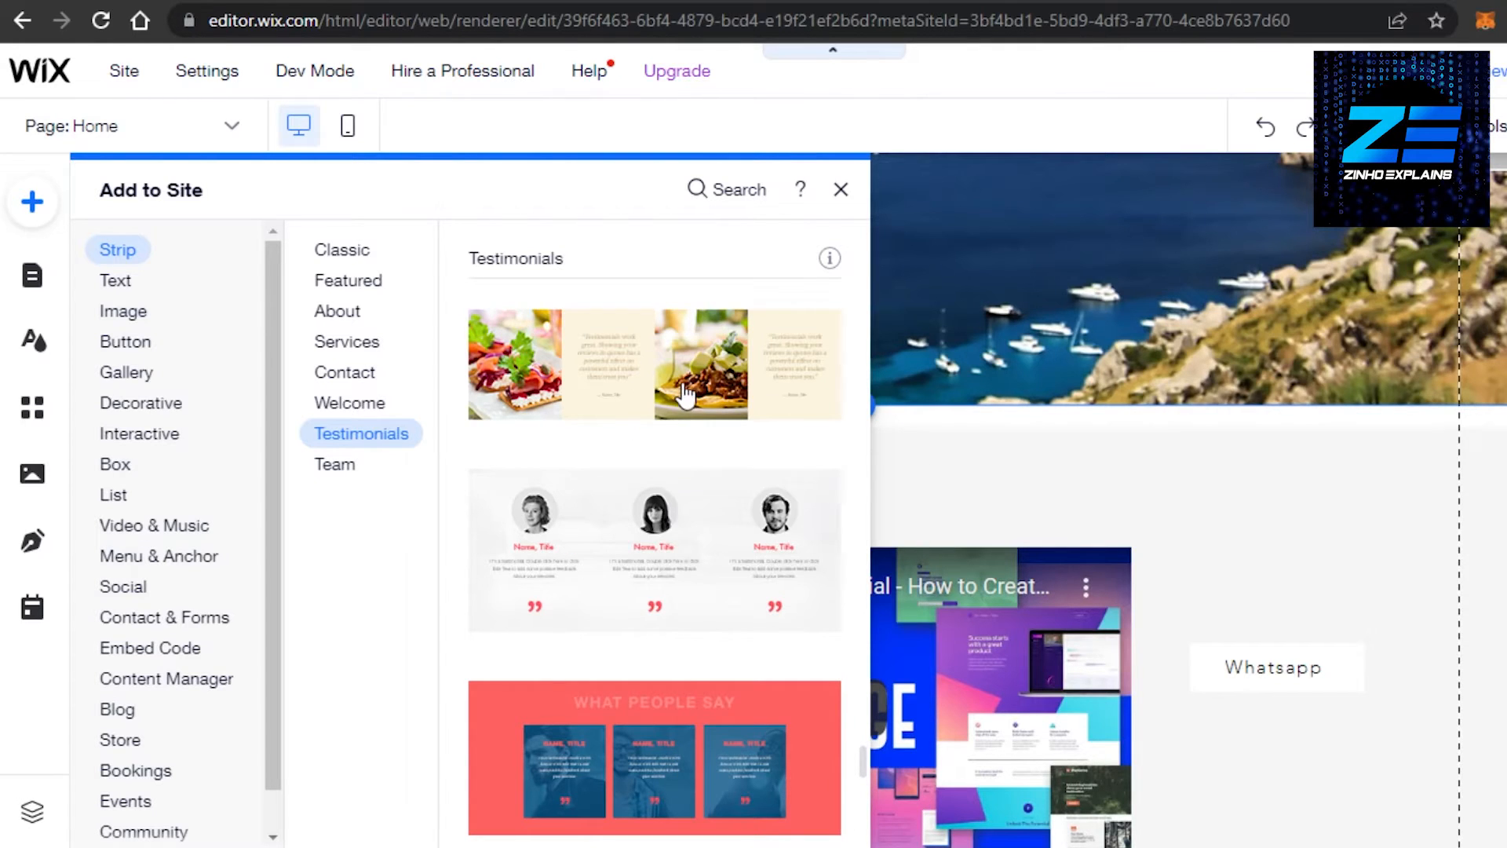
mouse_move(683, 394)
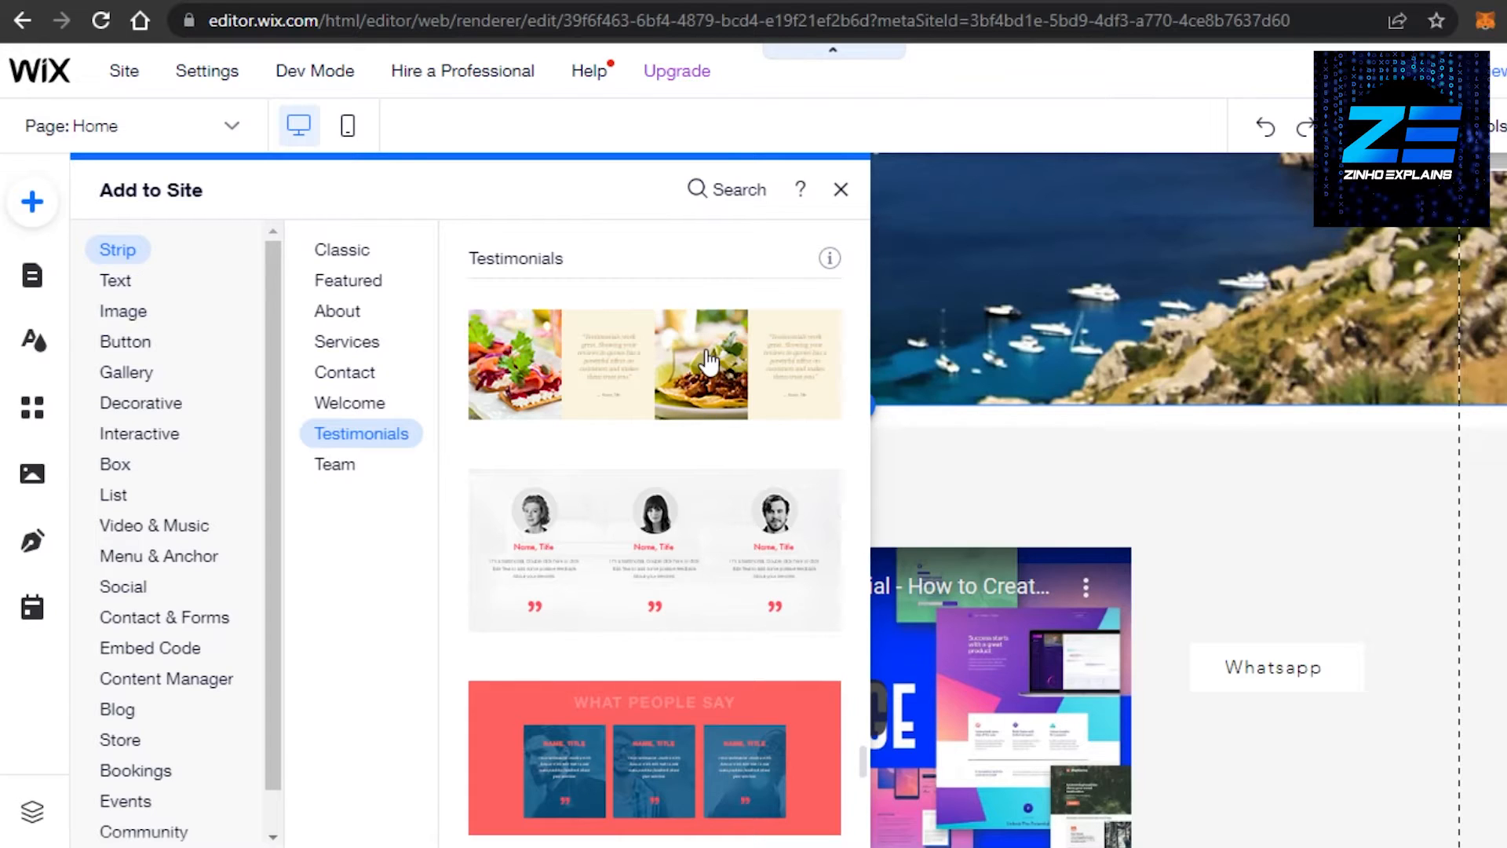
mouse_move(674, 601)
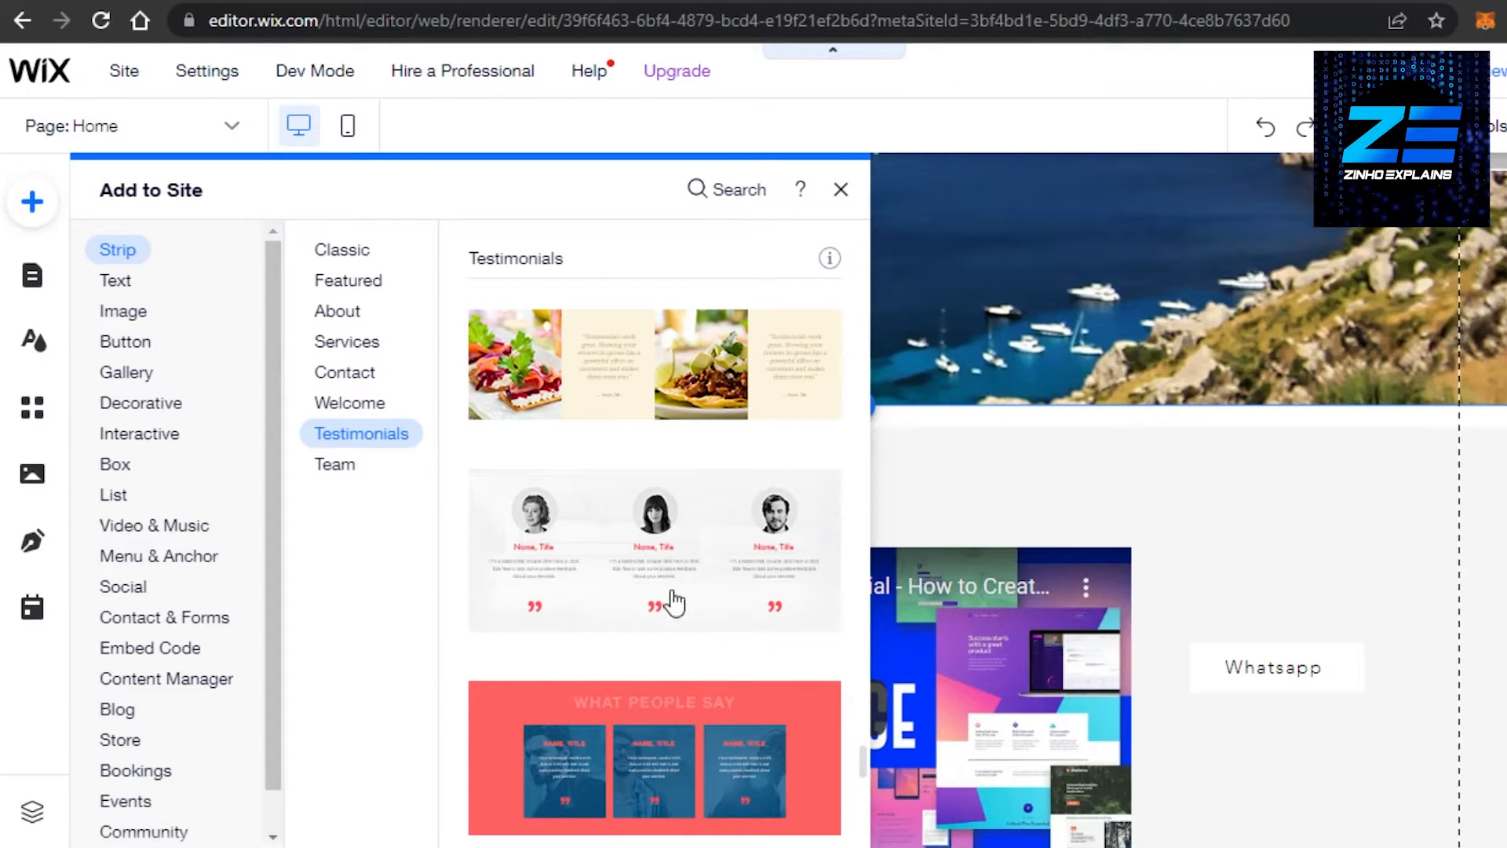
mouse_move(579, 375)
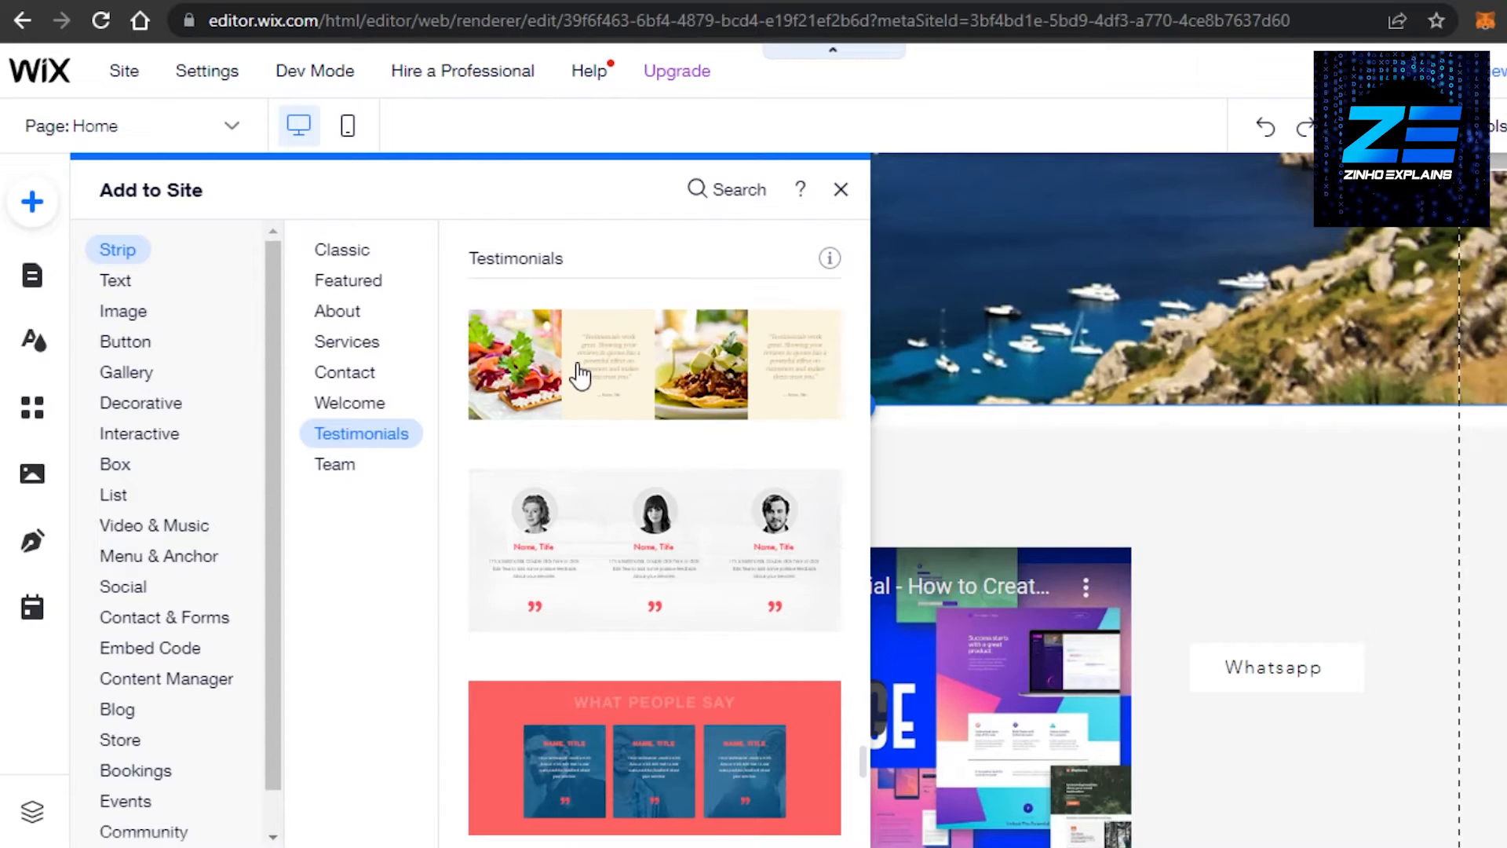
mouse_move(634, 719)
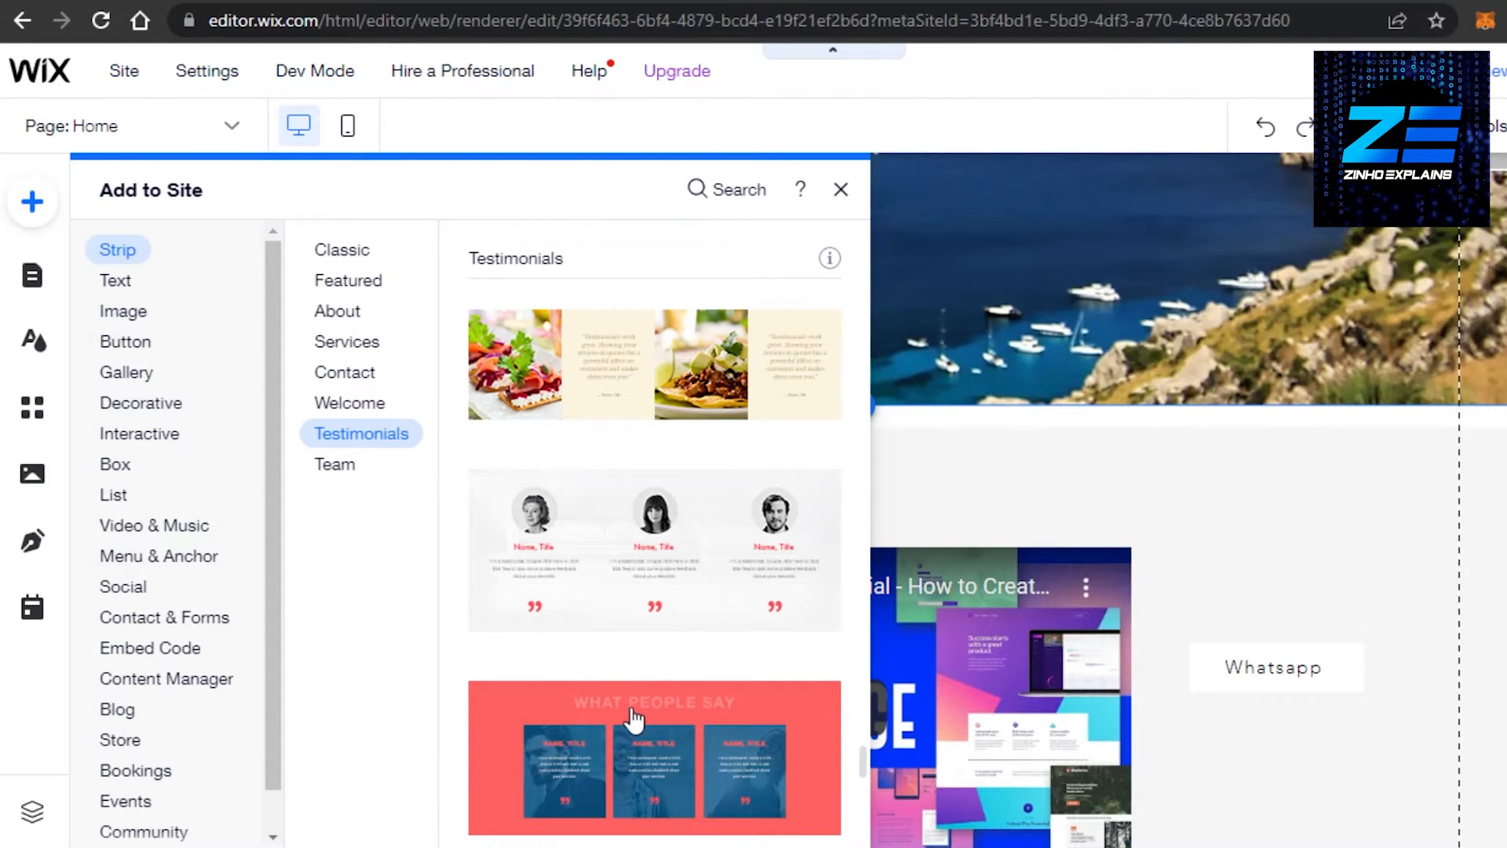
mouse_move(670, 555)
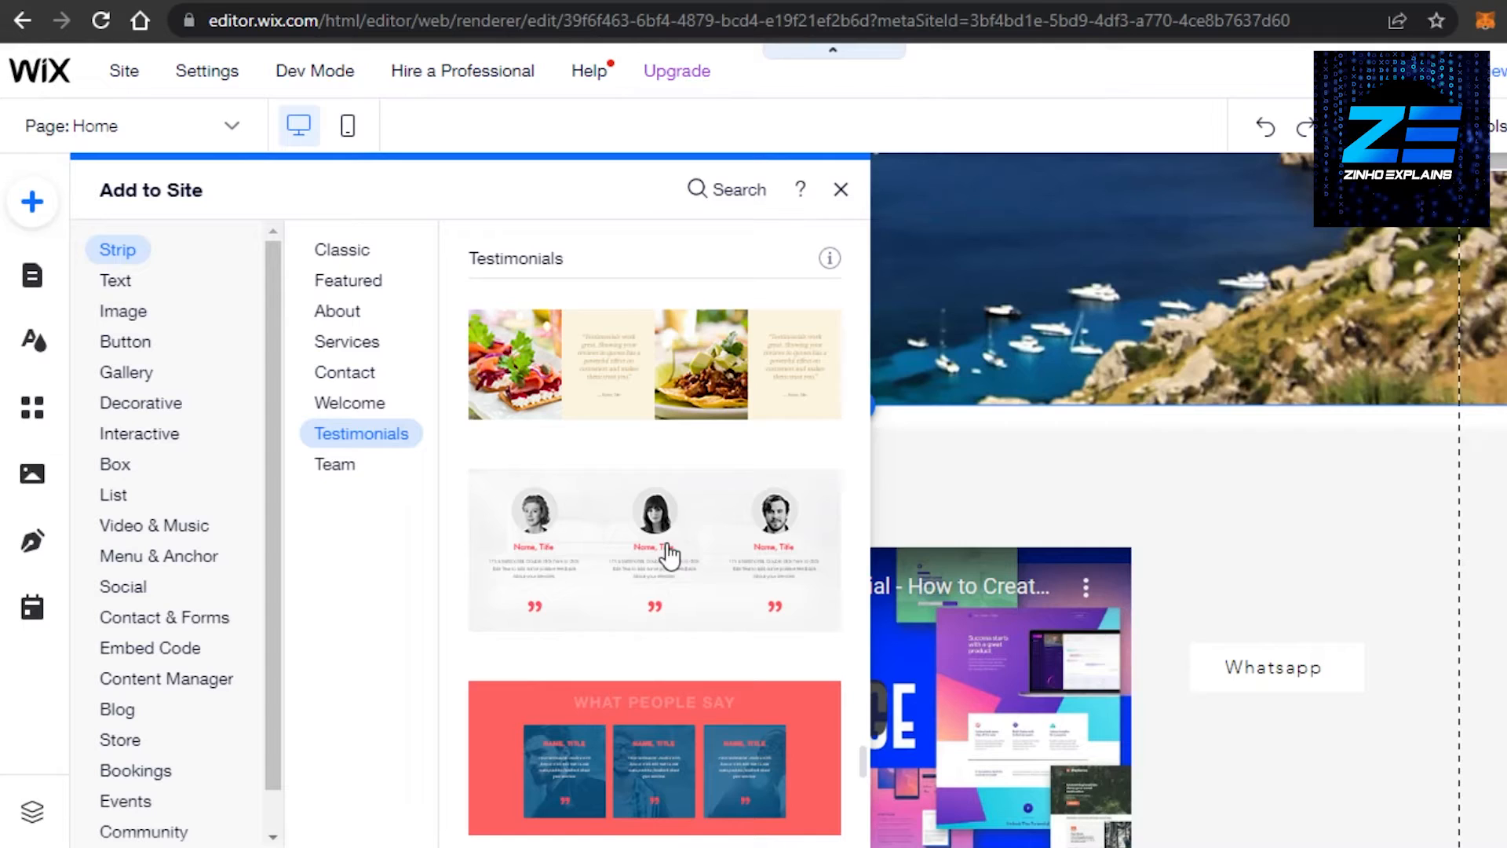
mouse_move(763, 507)
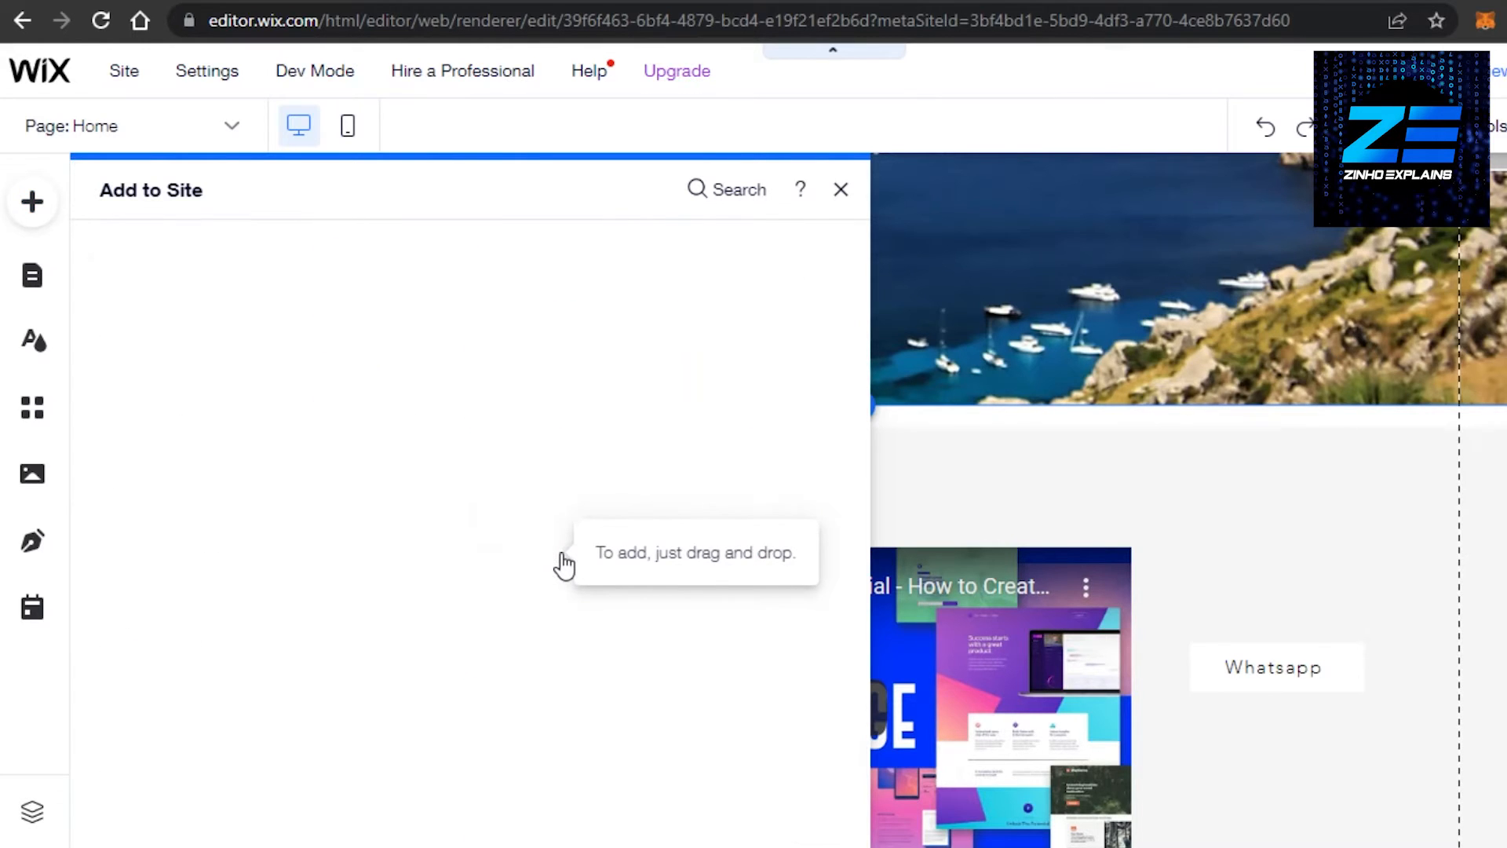
- Drop the three-portrait testimonials strip onto the page and check it sits above the footer
left_click(840, 190)
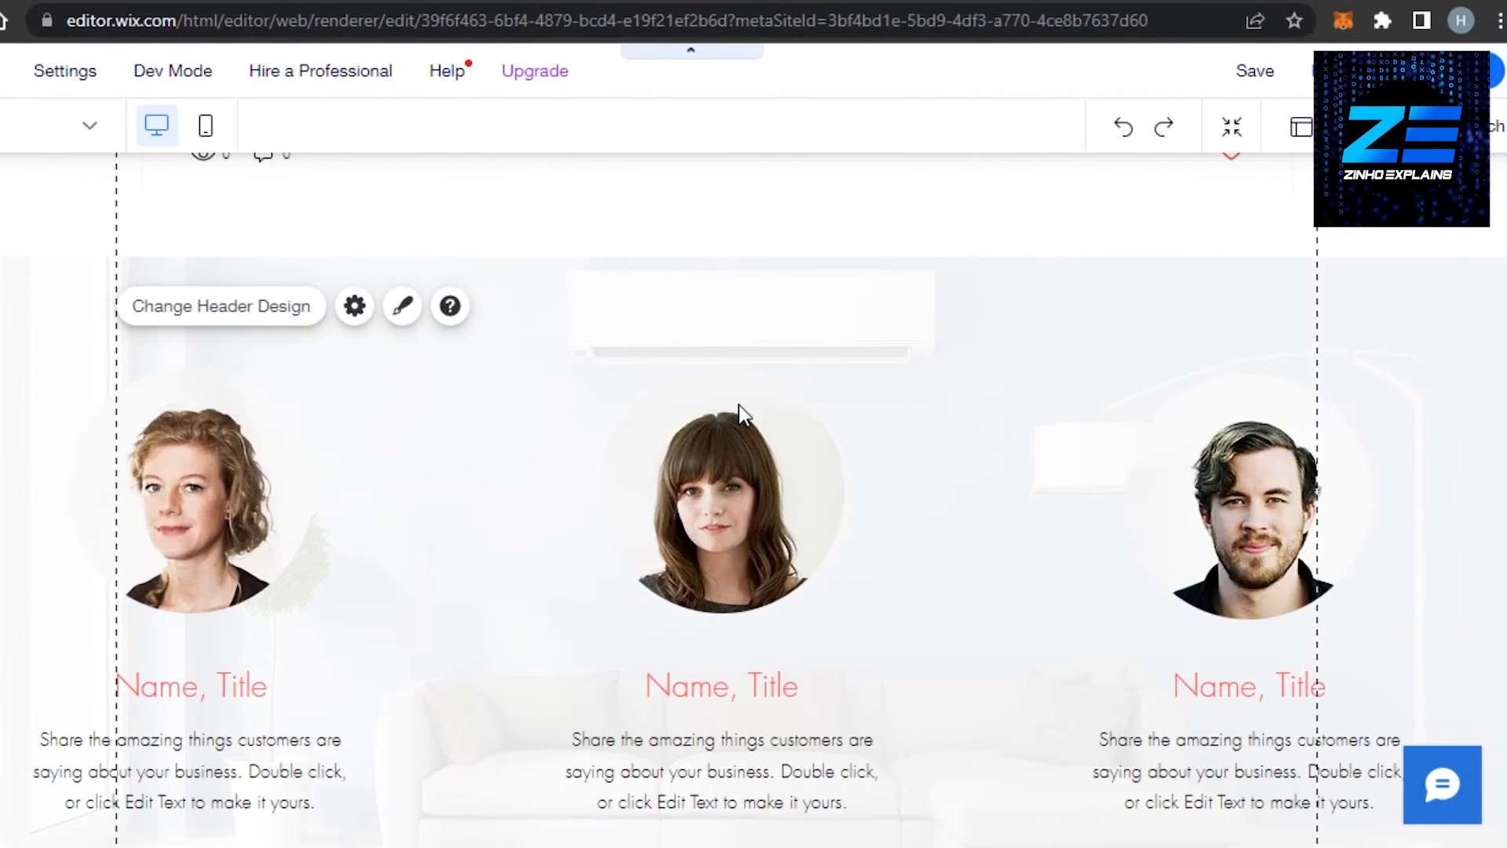
scroll("up", 3)
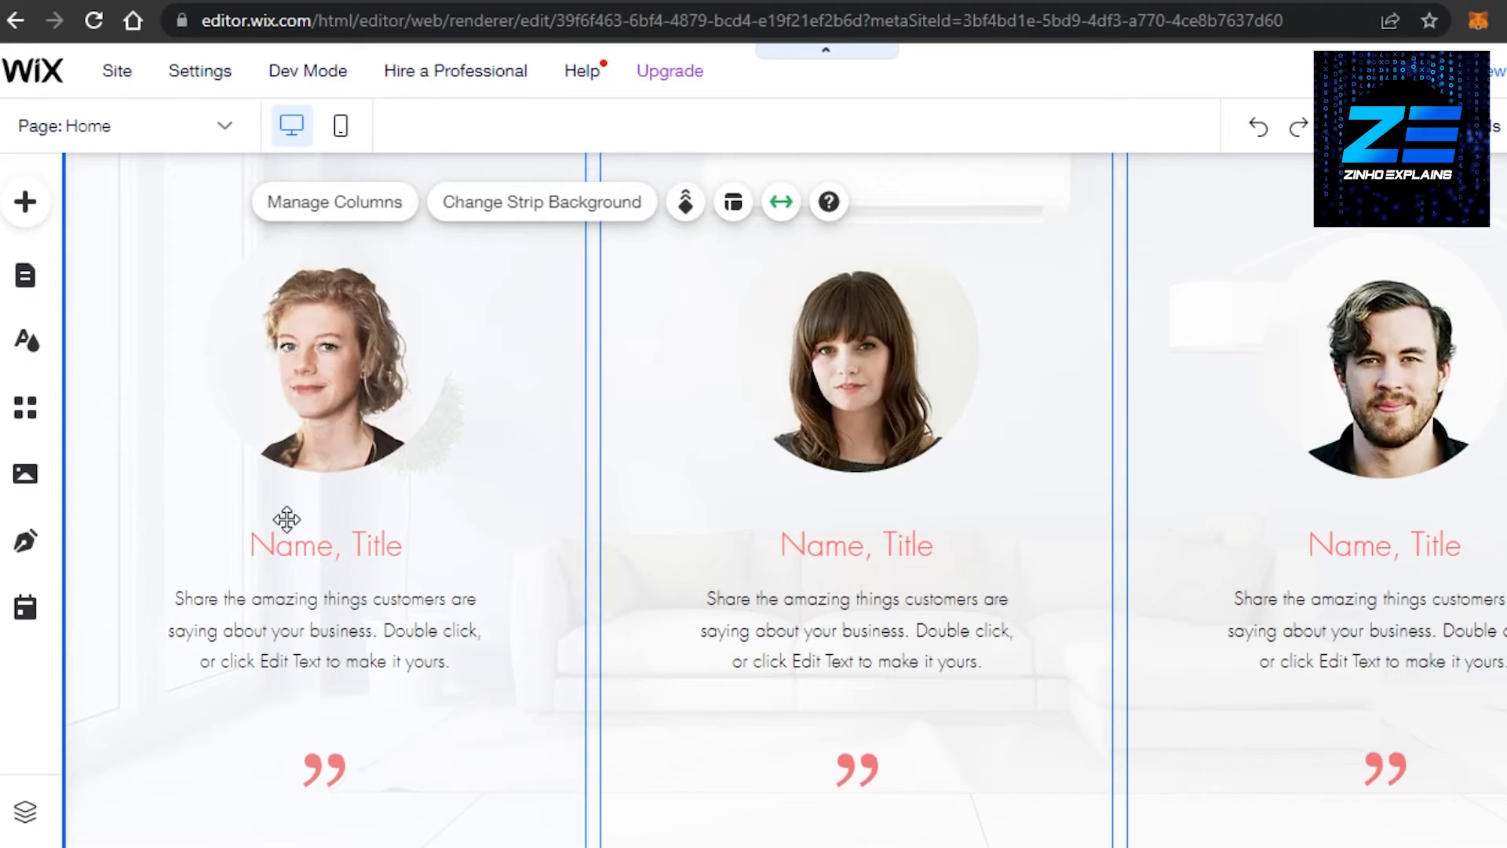
scroll("down", 3)
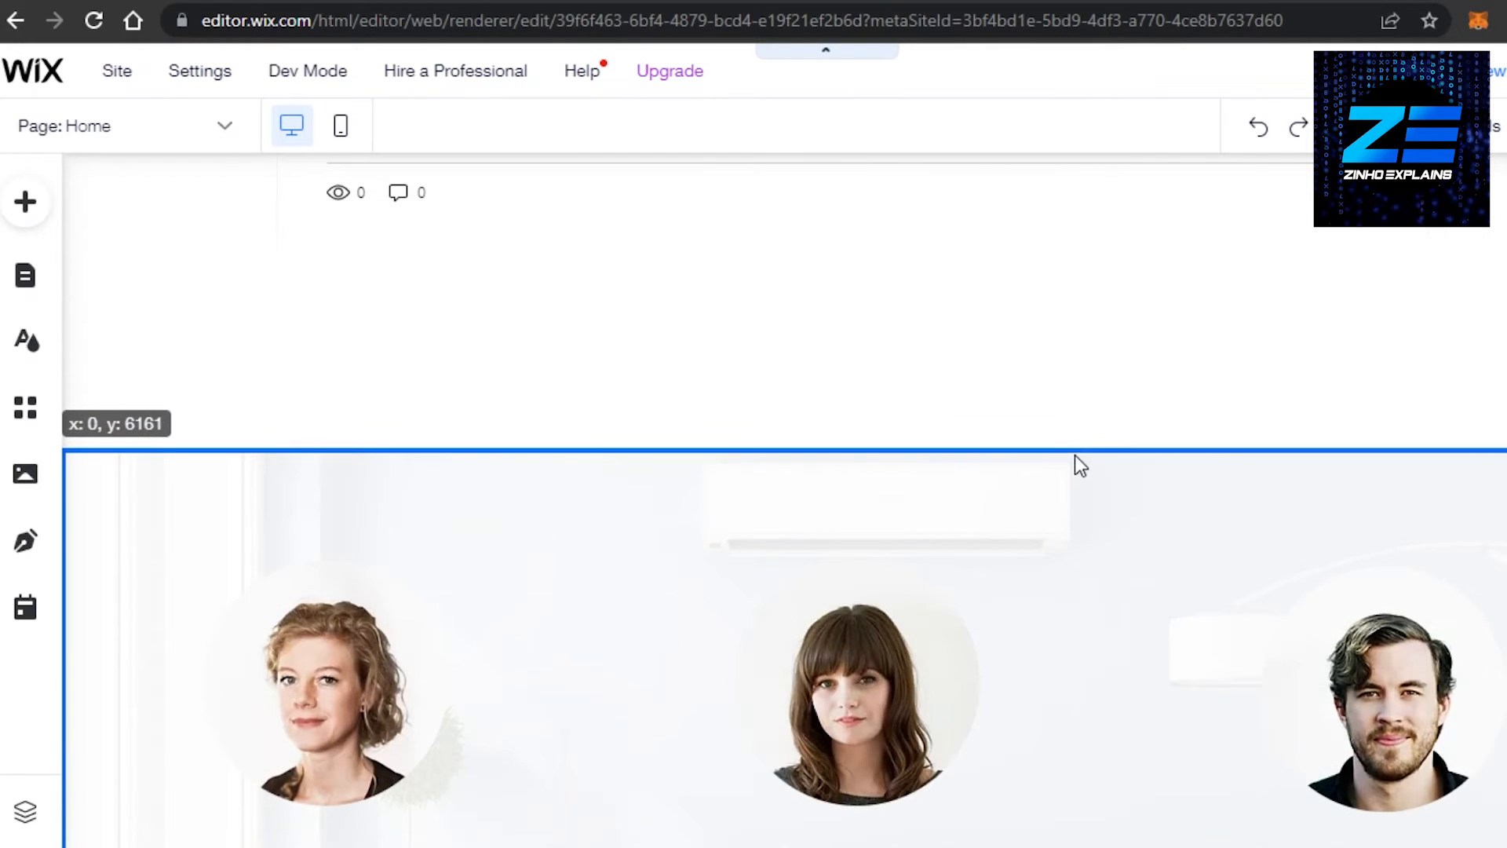
scroll("down", 3)
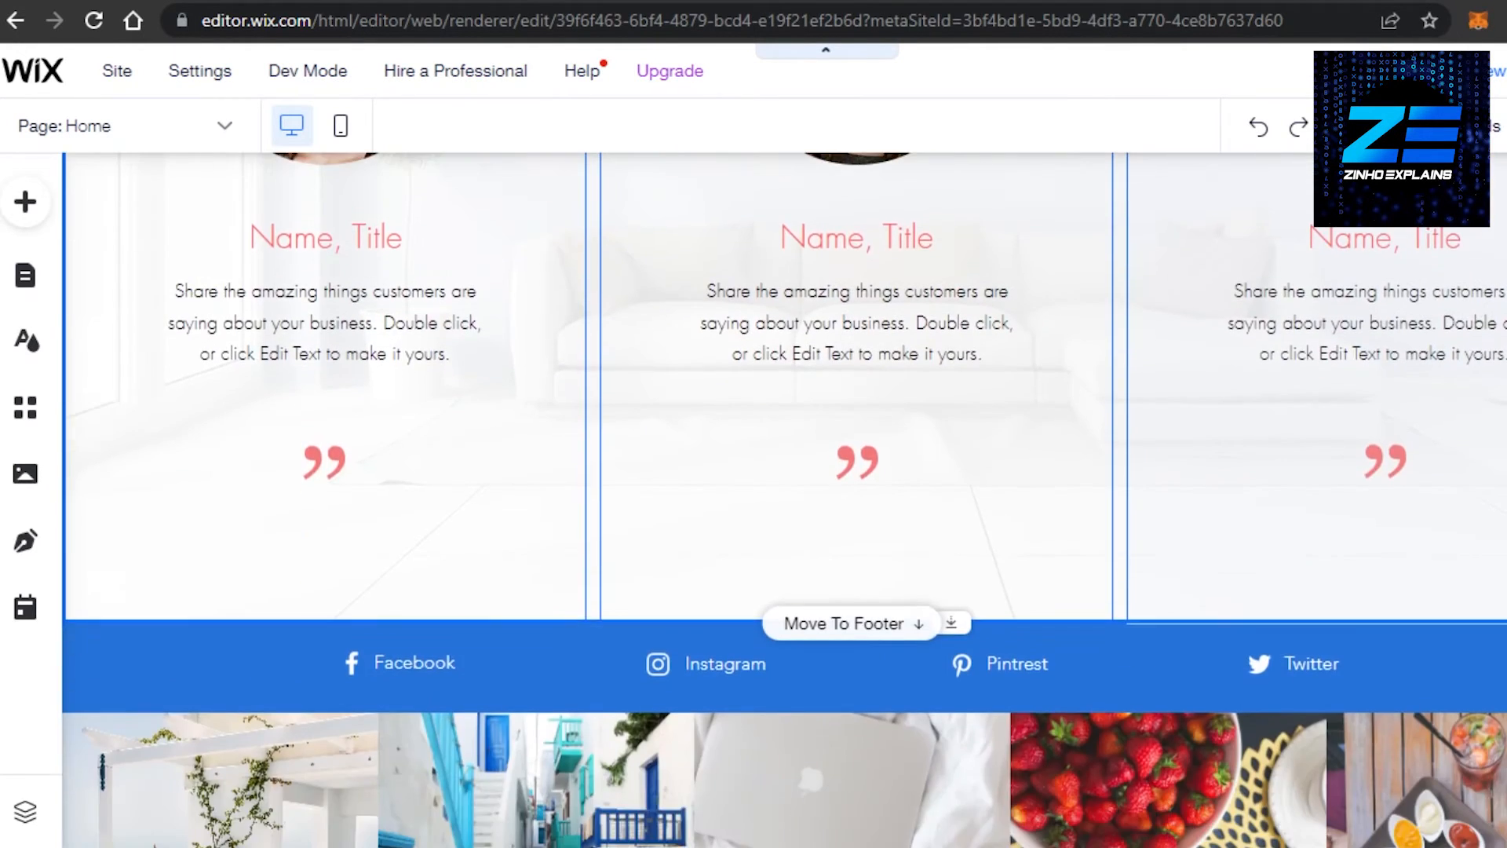
scroll("up", 3)
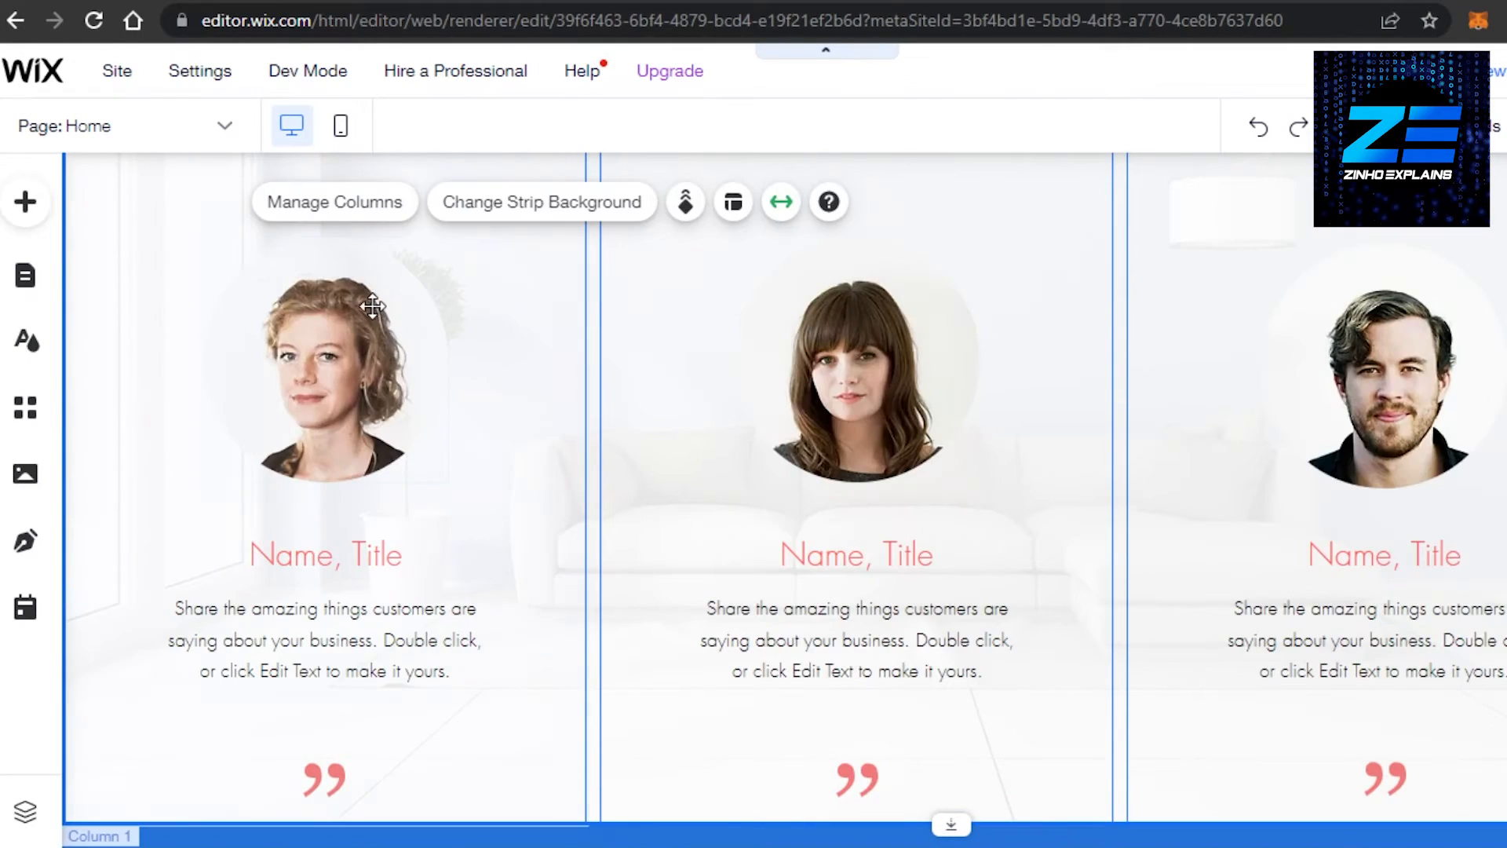
mouse_move(563, 584)
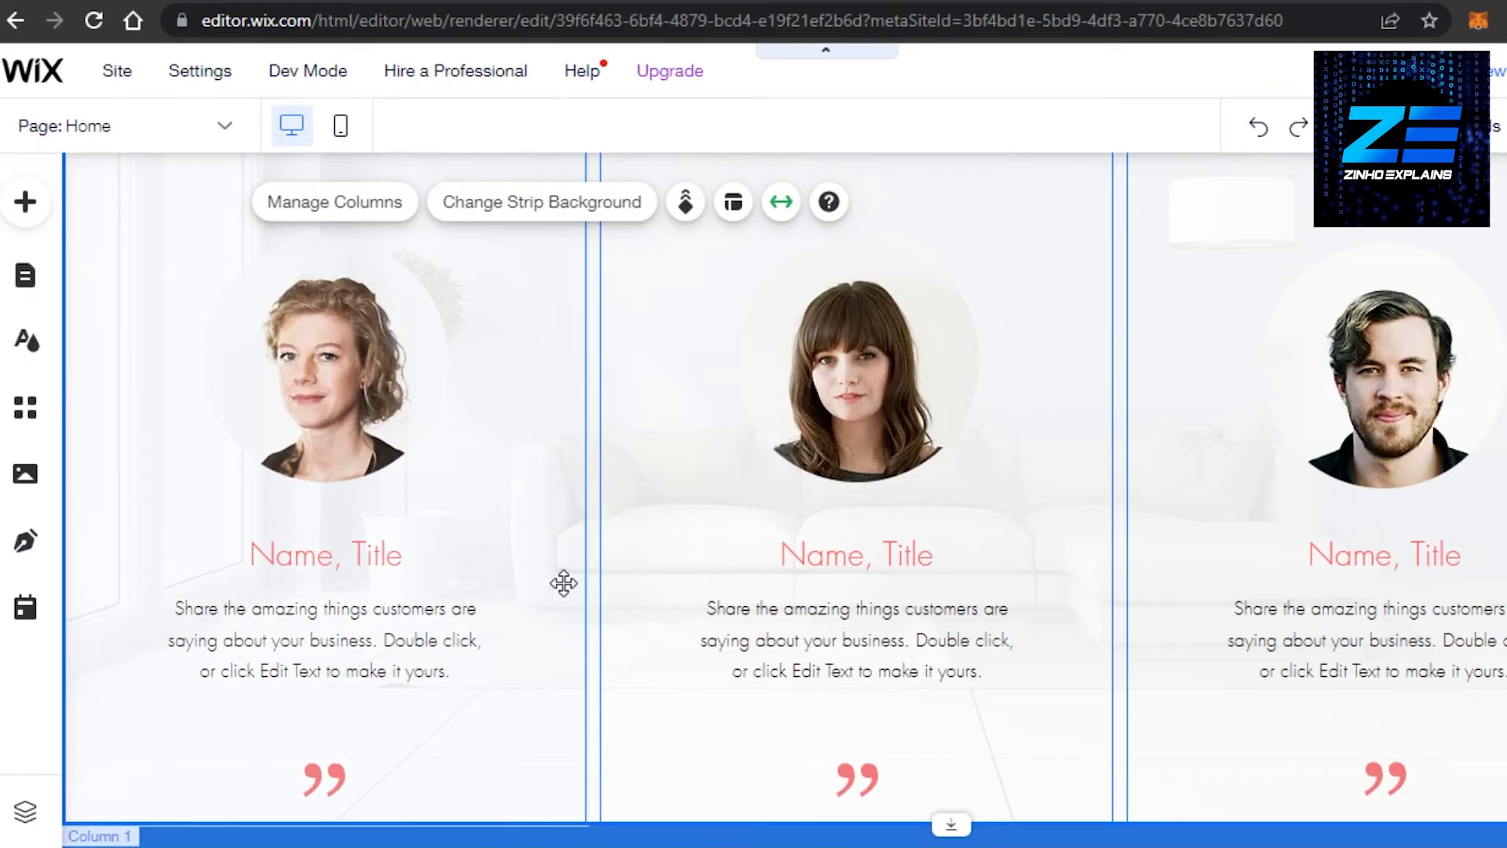
mouse_move(518, 262)
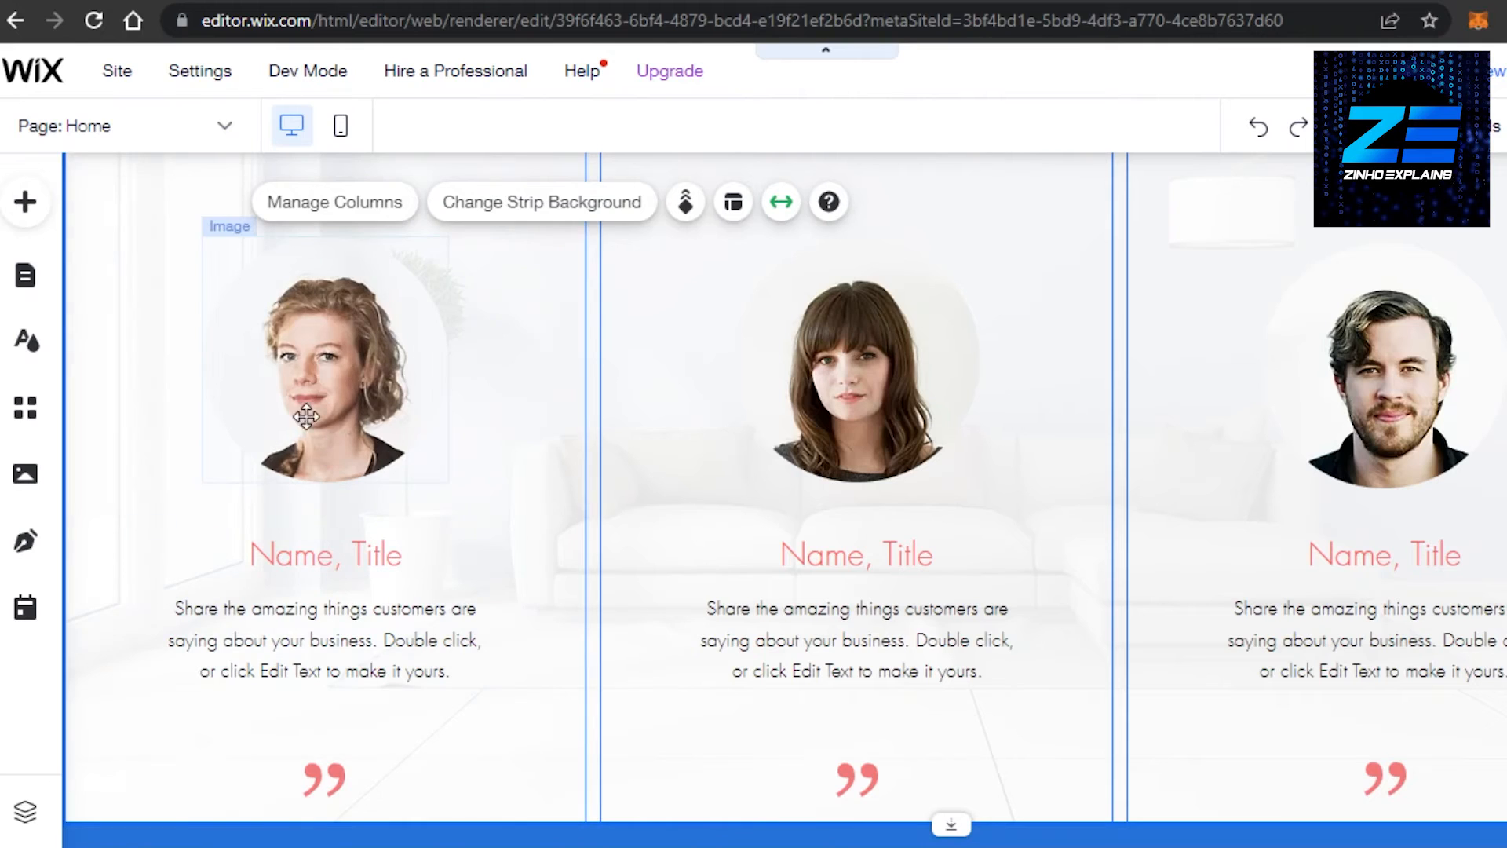
- Replace the first portrait with download (2).jpg, the smiling man at a laptop, from Site Files
left_click(323, 370)
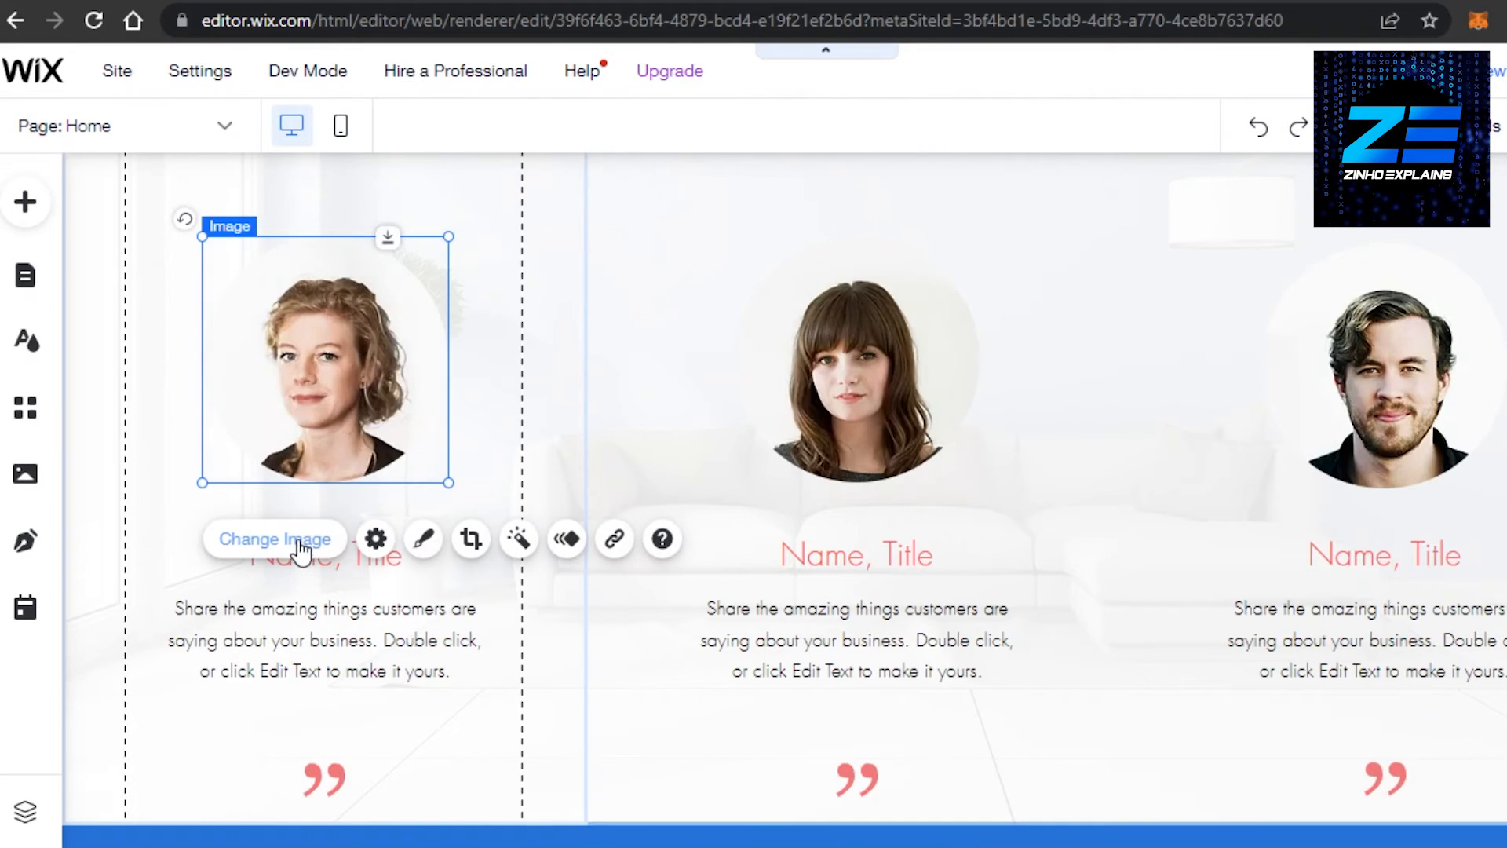
left_click(273, 538)
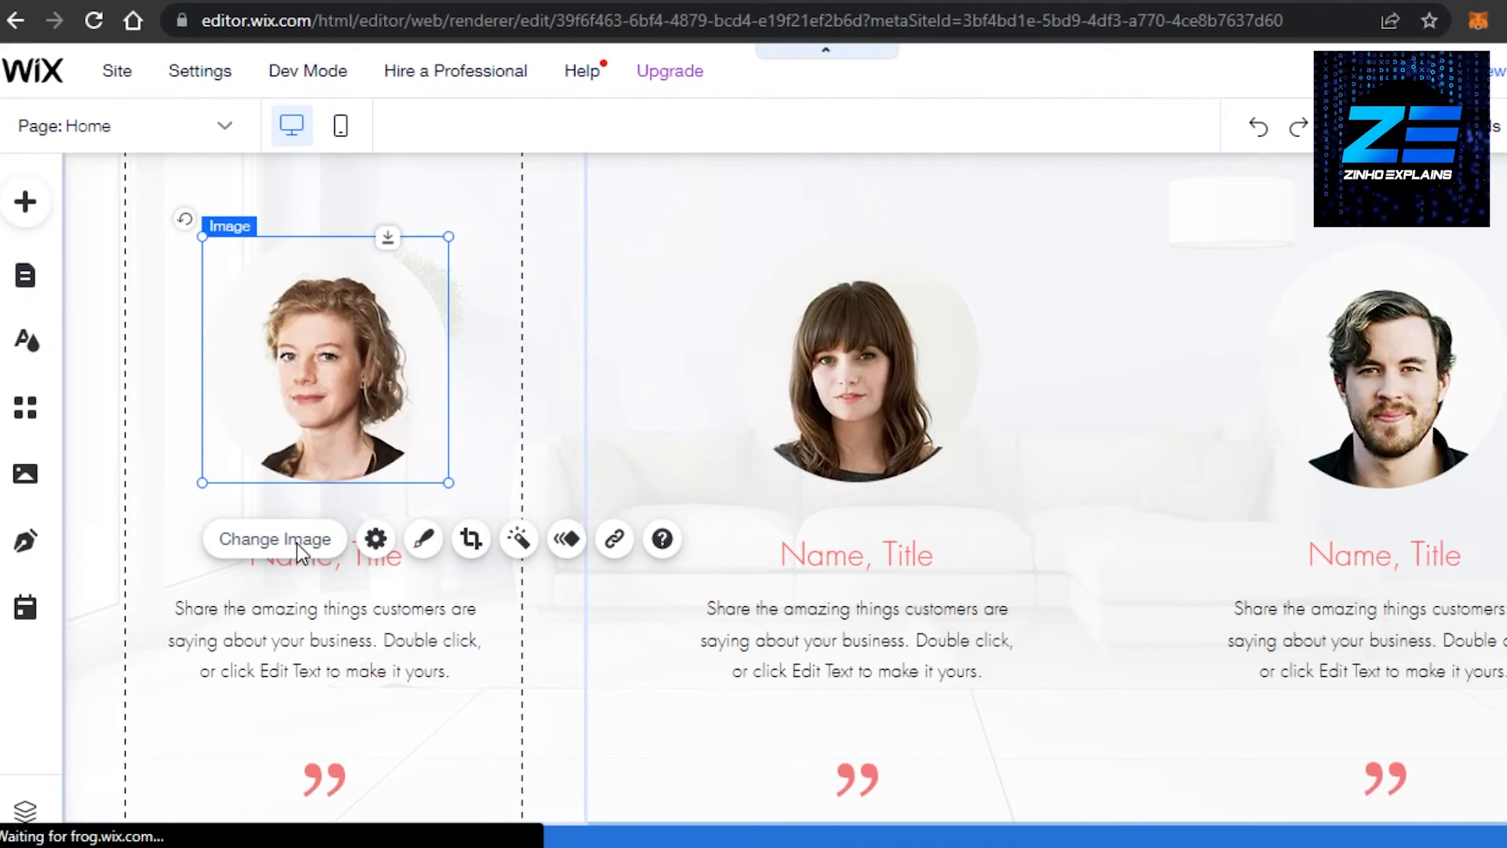
left_click(273, 538)
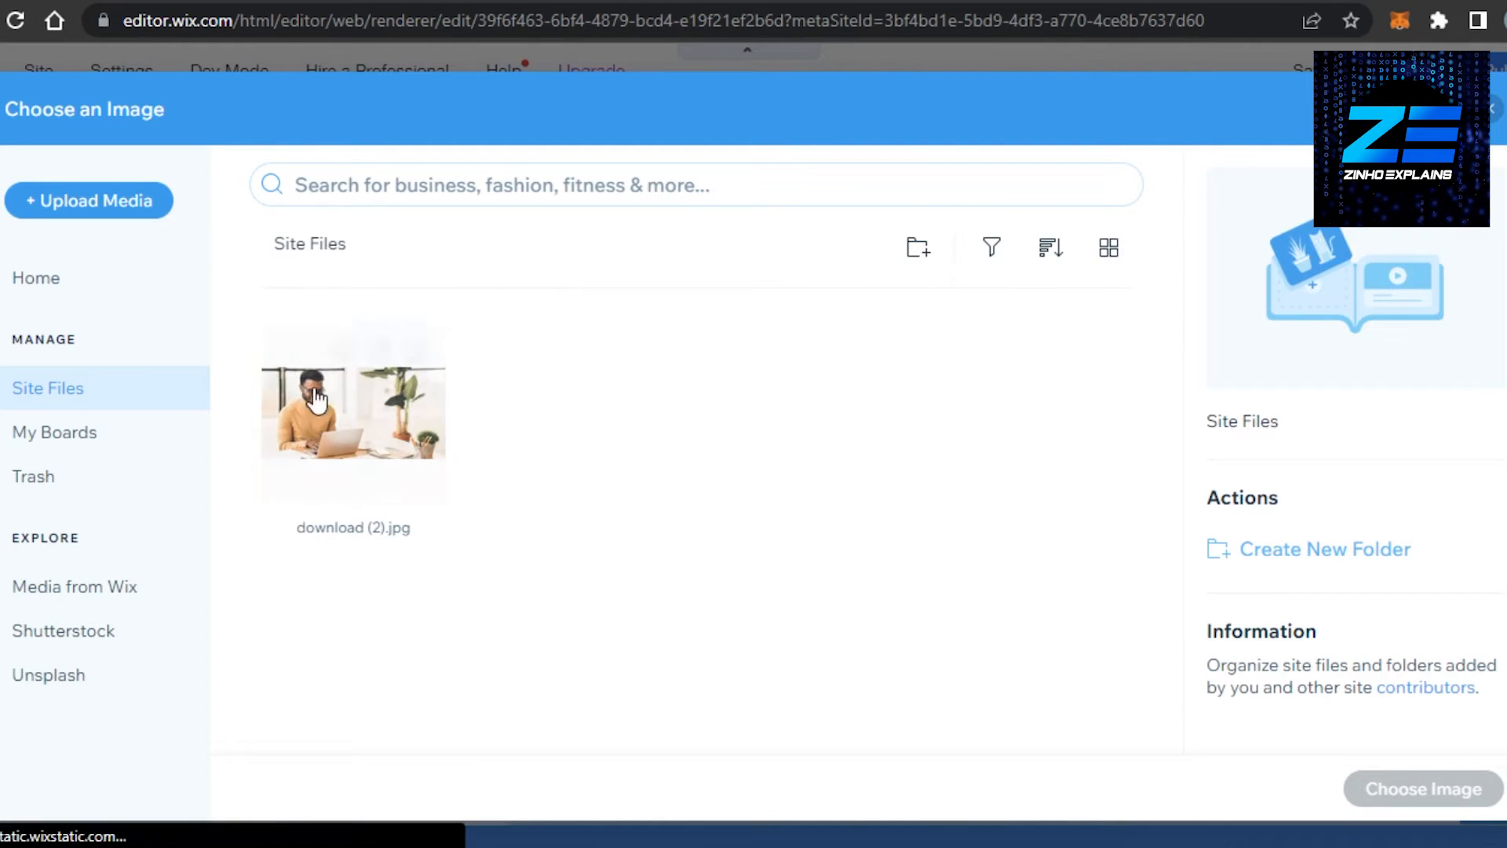
left_click(353, 412)
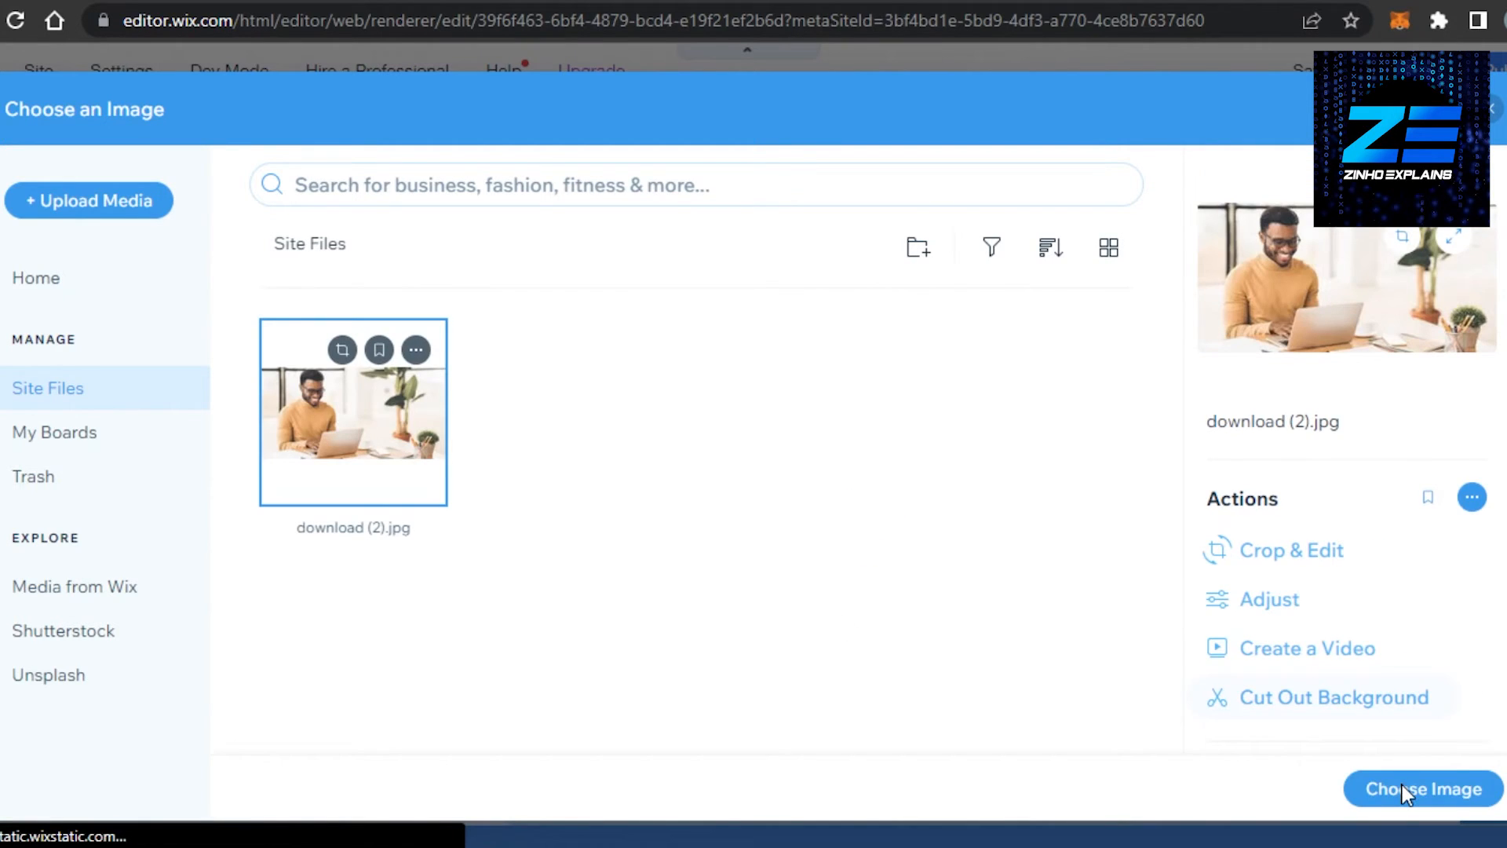
left_click(1419, 788)
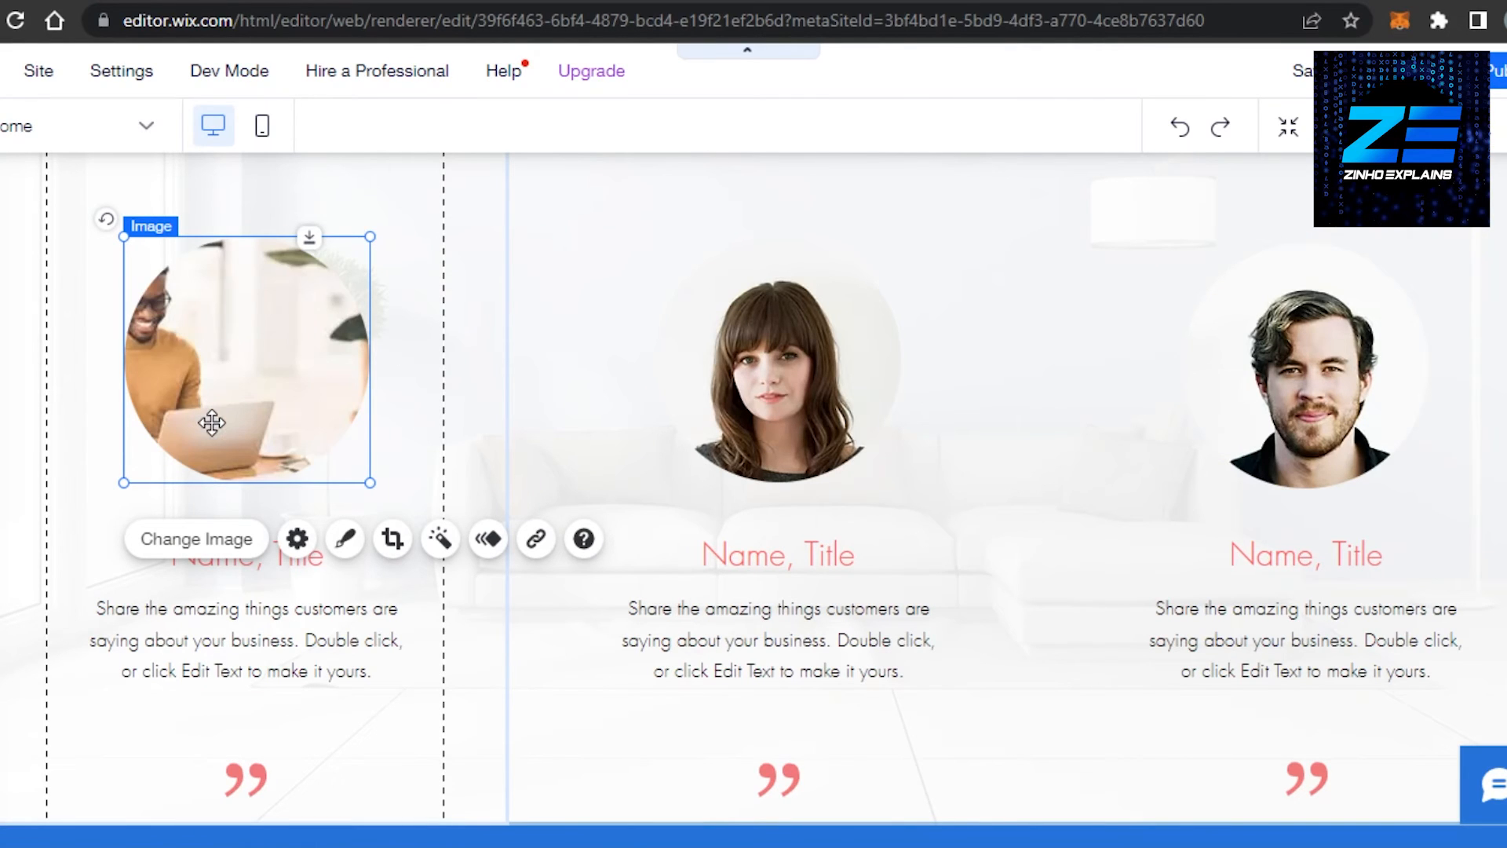
mouse_move(244, 389)
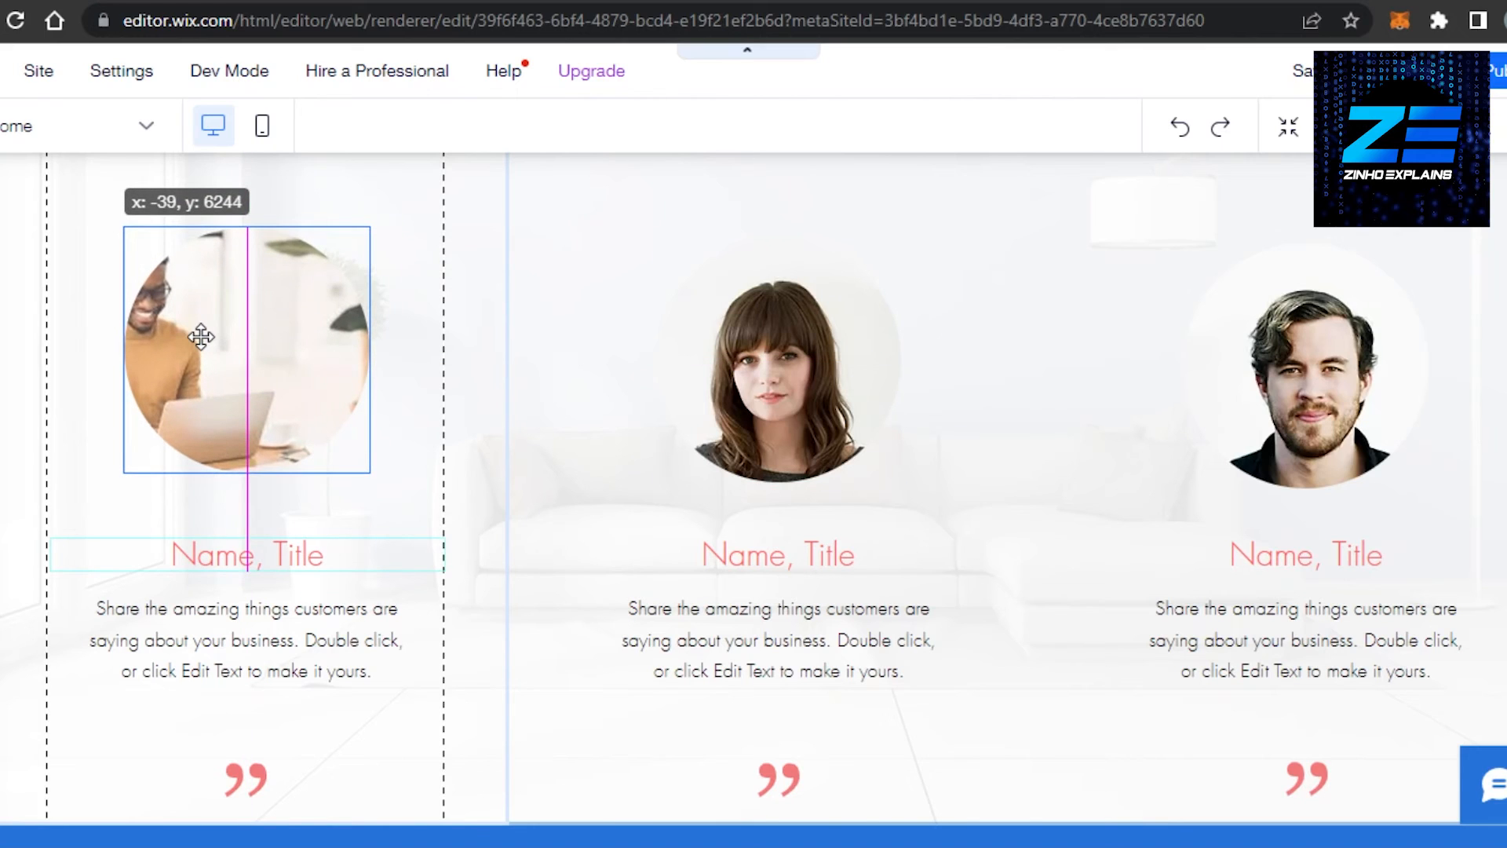
left_click(247, 348)
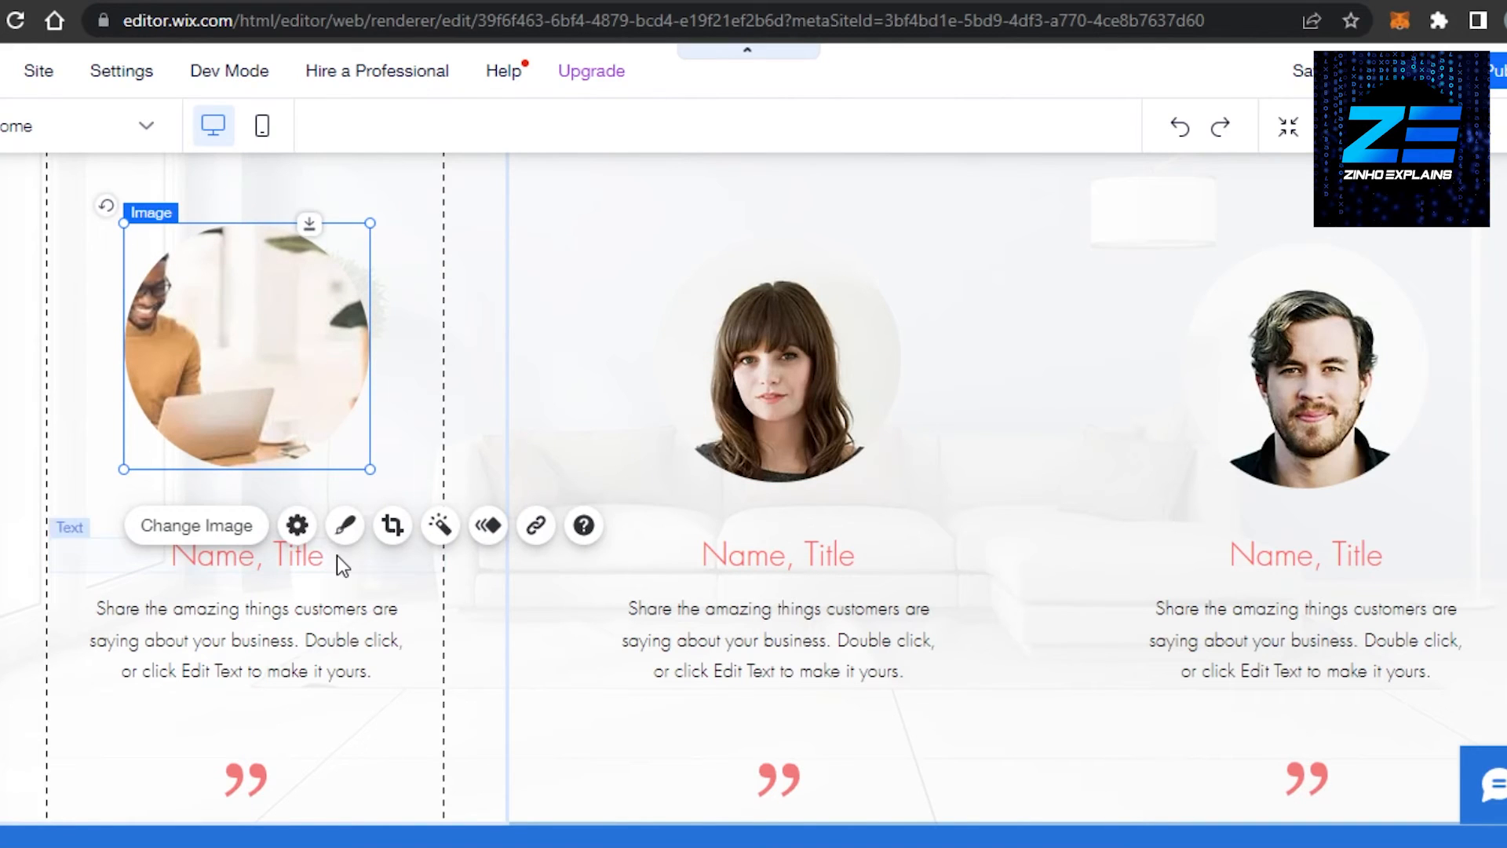
left_click(247, 554)
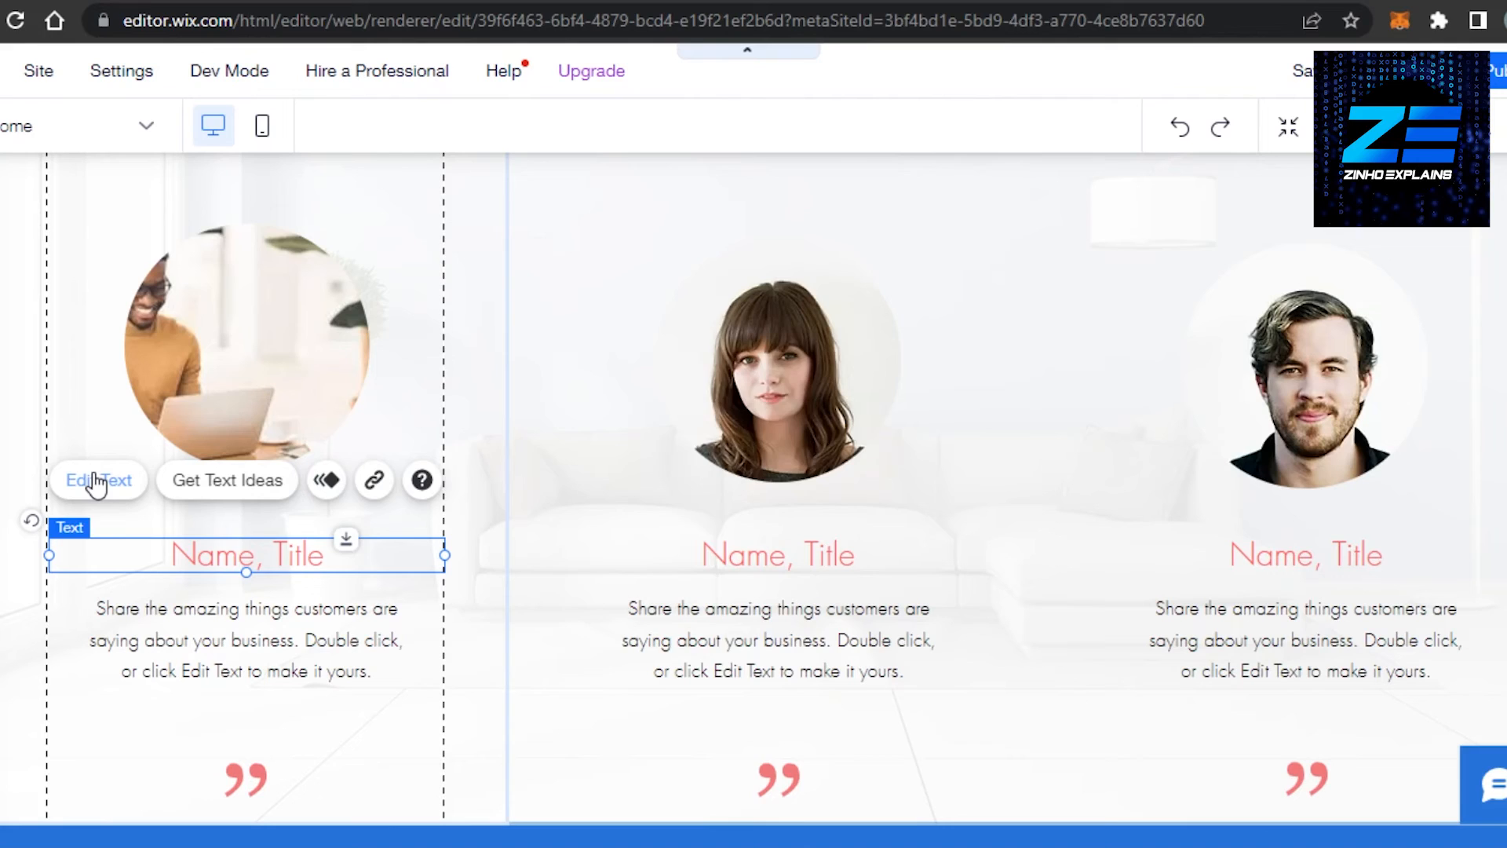
left_click(97, 481)
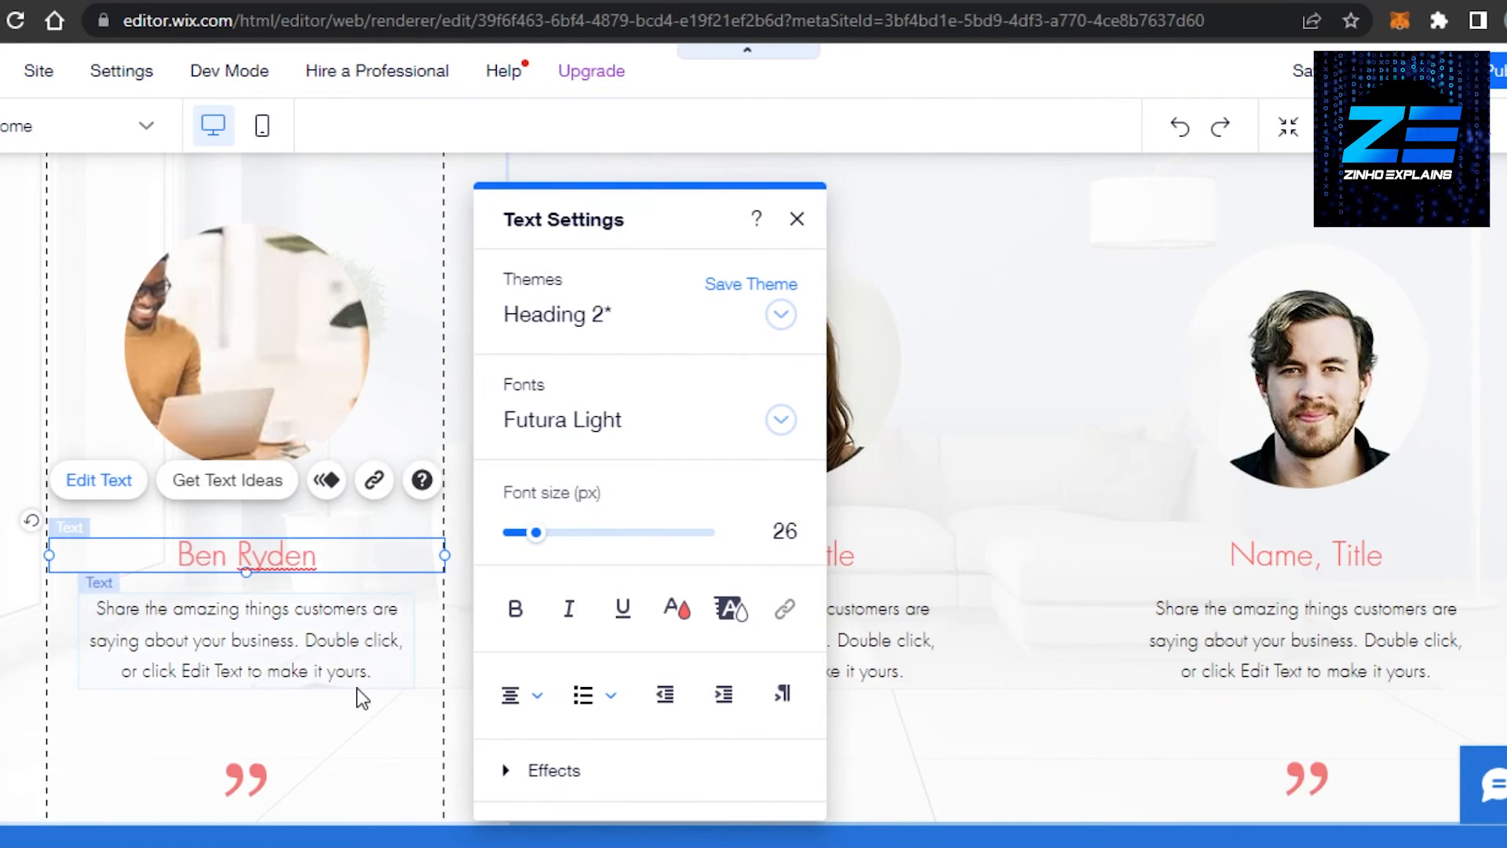
left_click(795, 218)
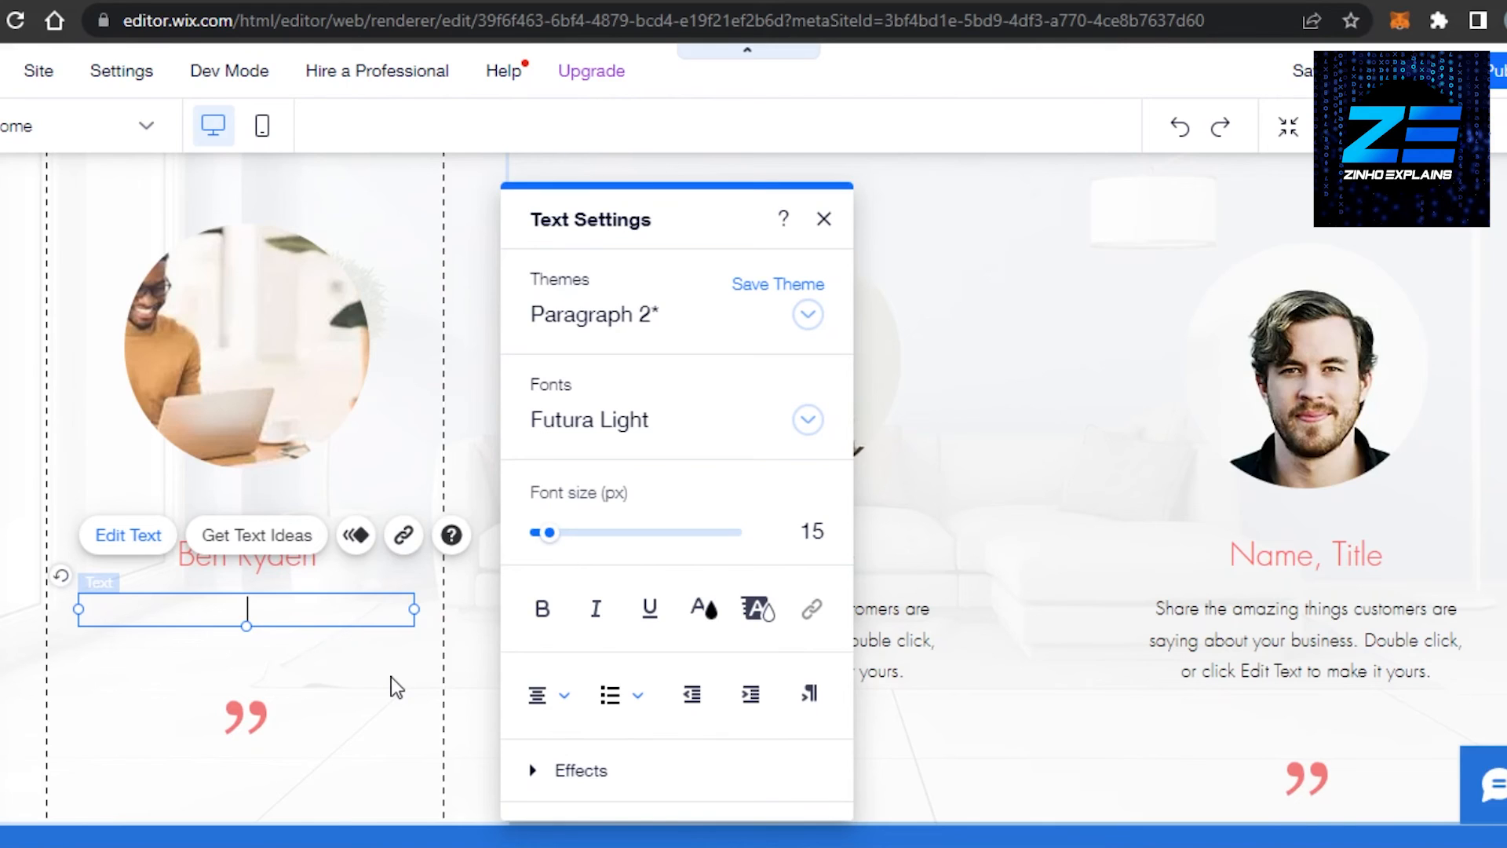
mouse_move(311, 653)
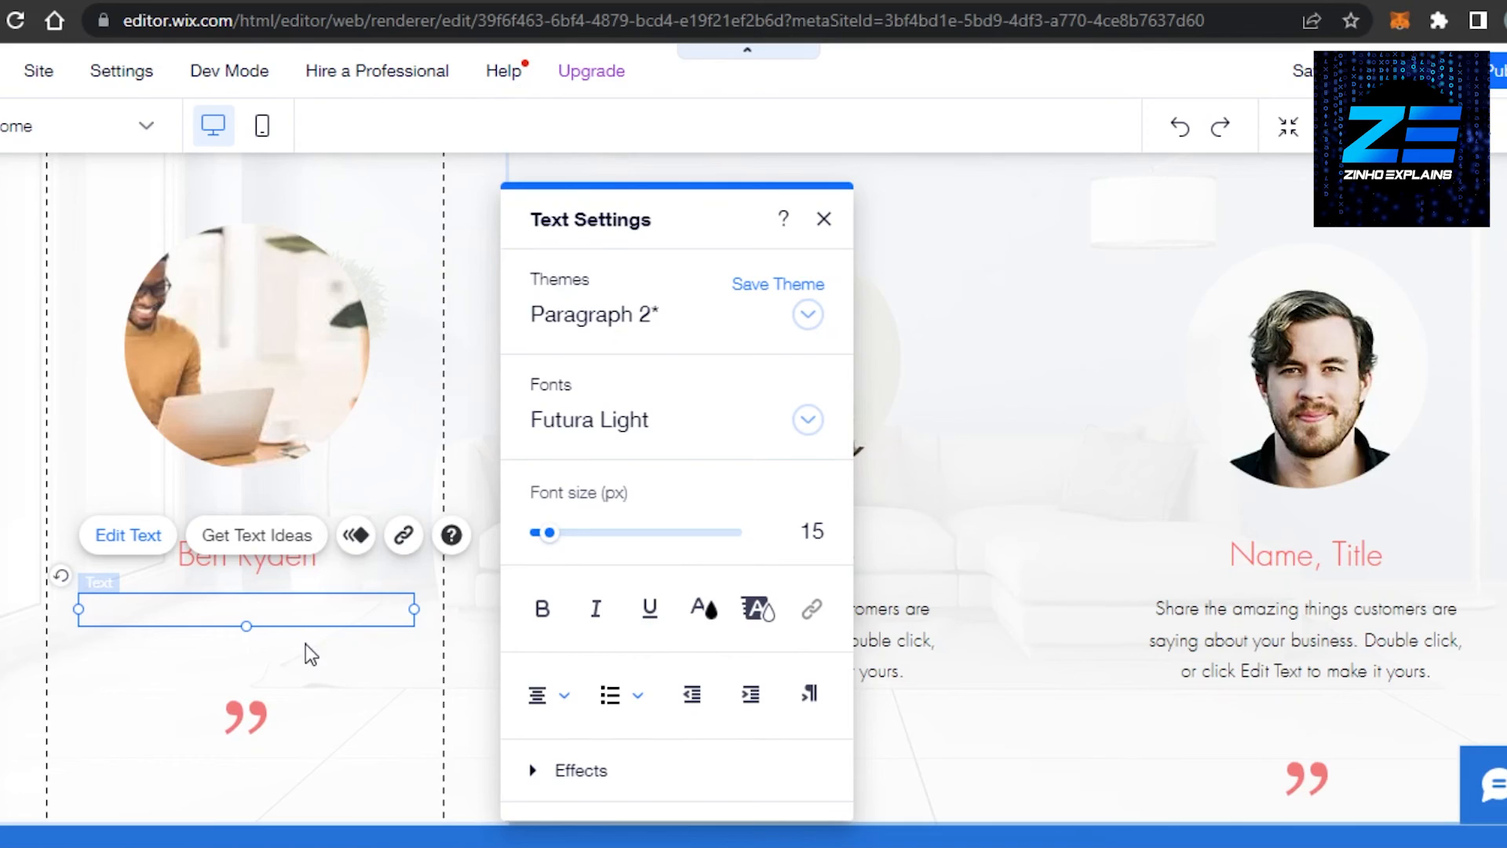
left_click(822, 219)
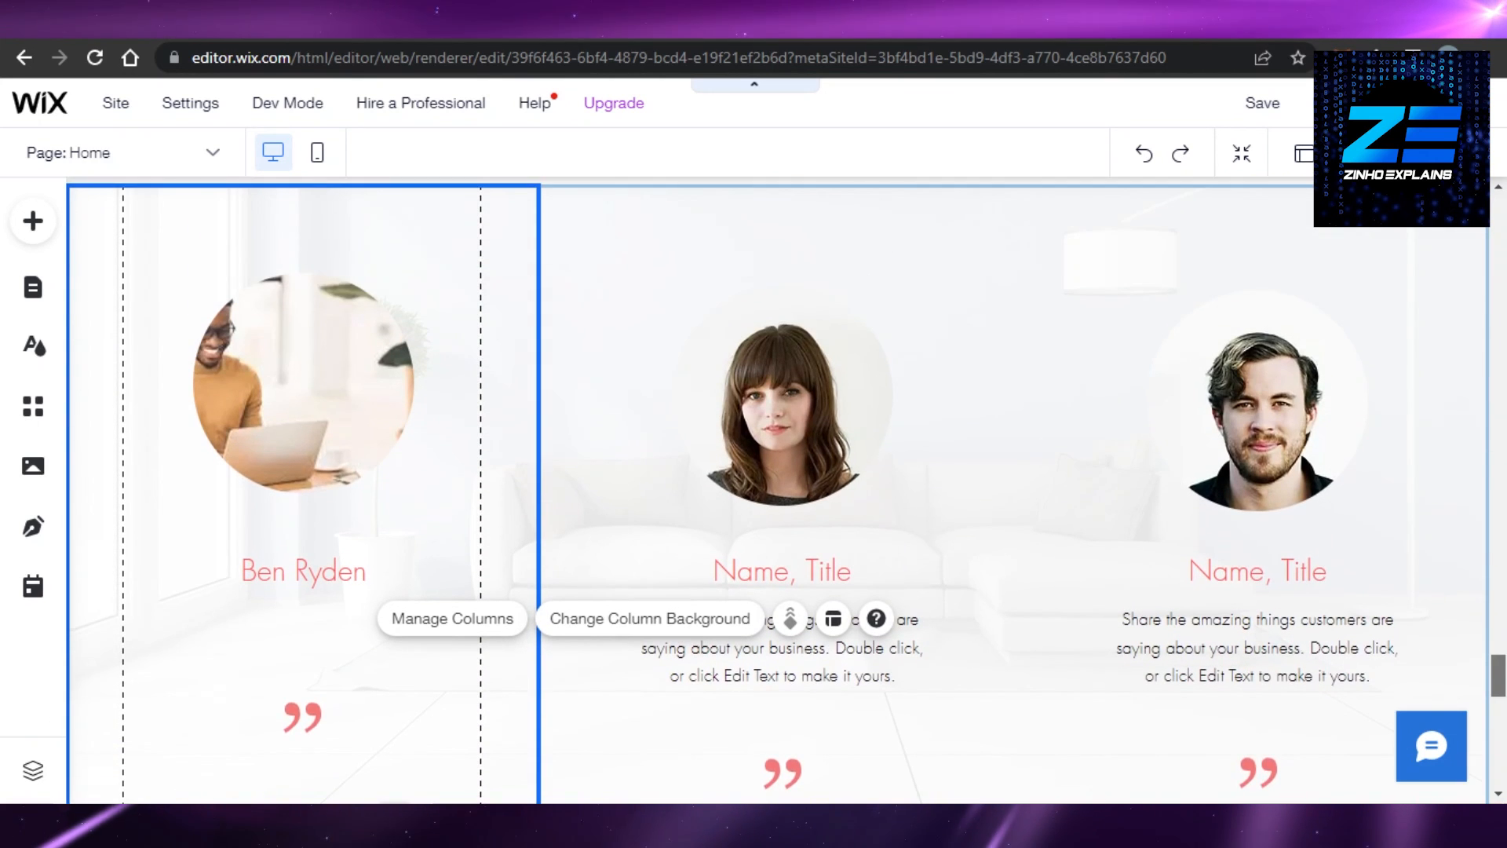
scroll("down", 3)
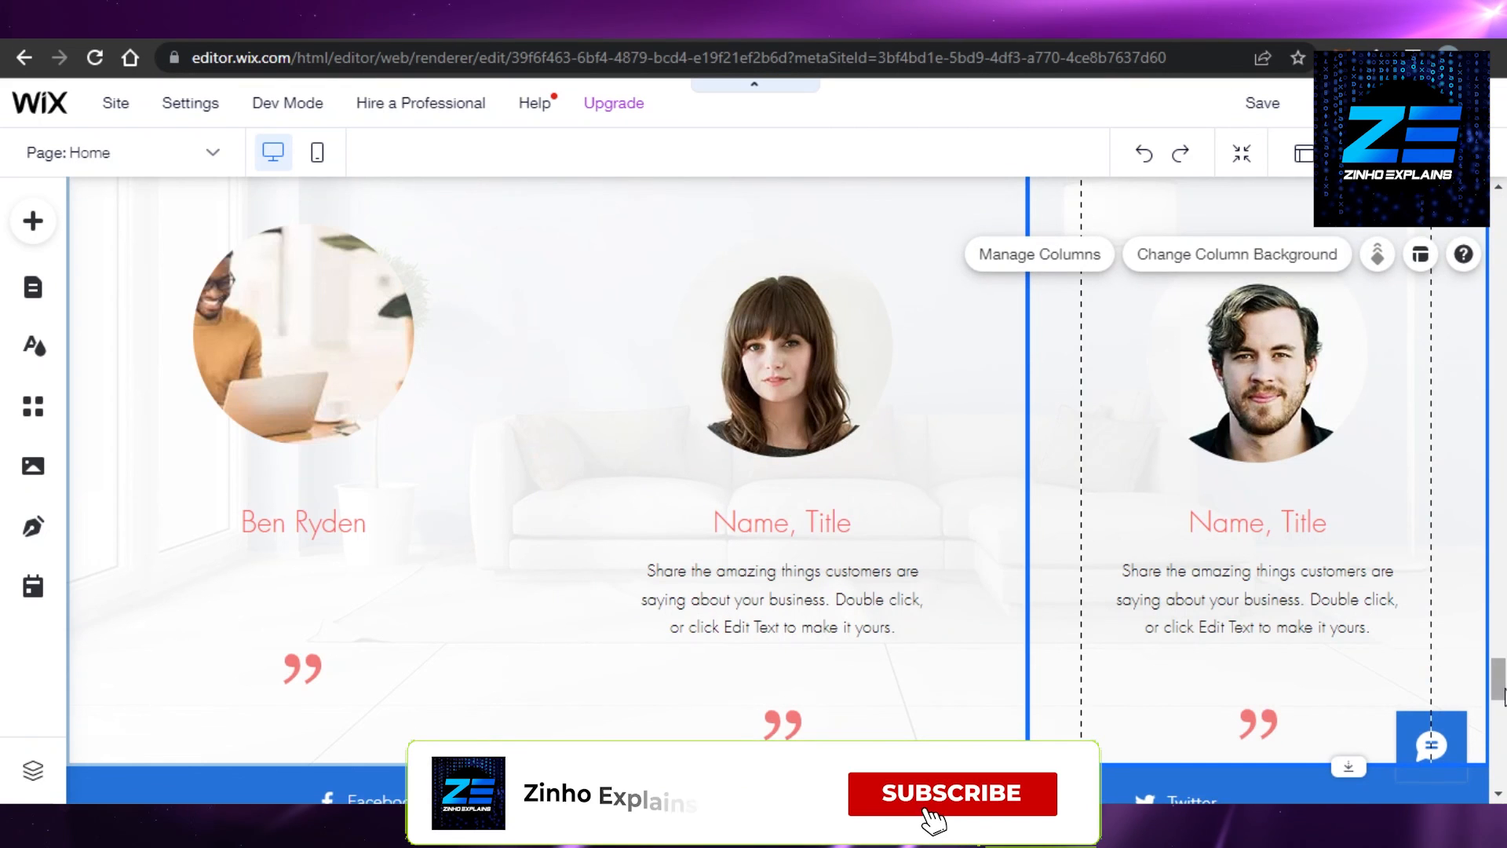
scroll("down", 3)
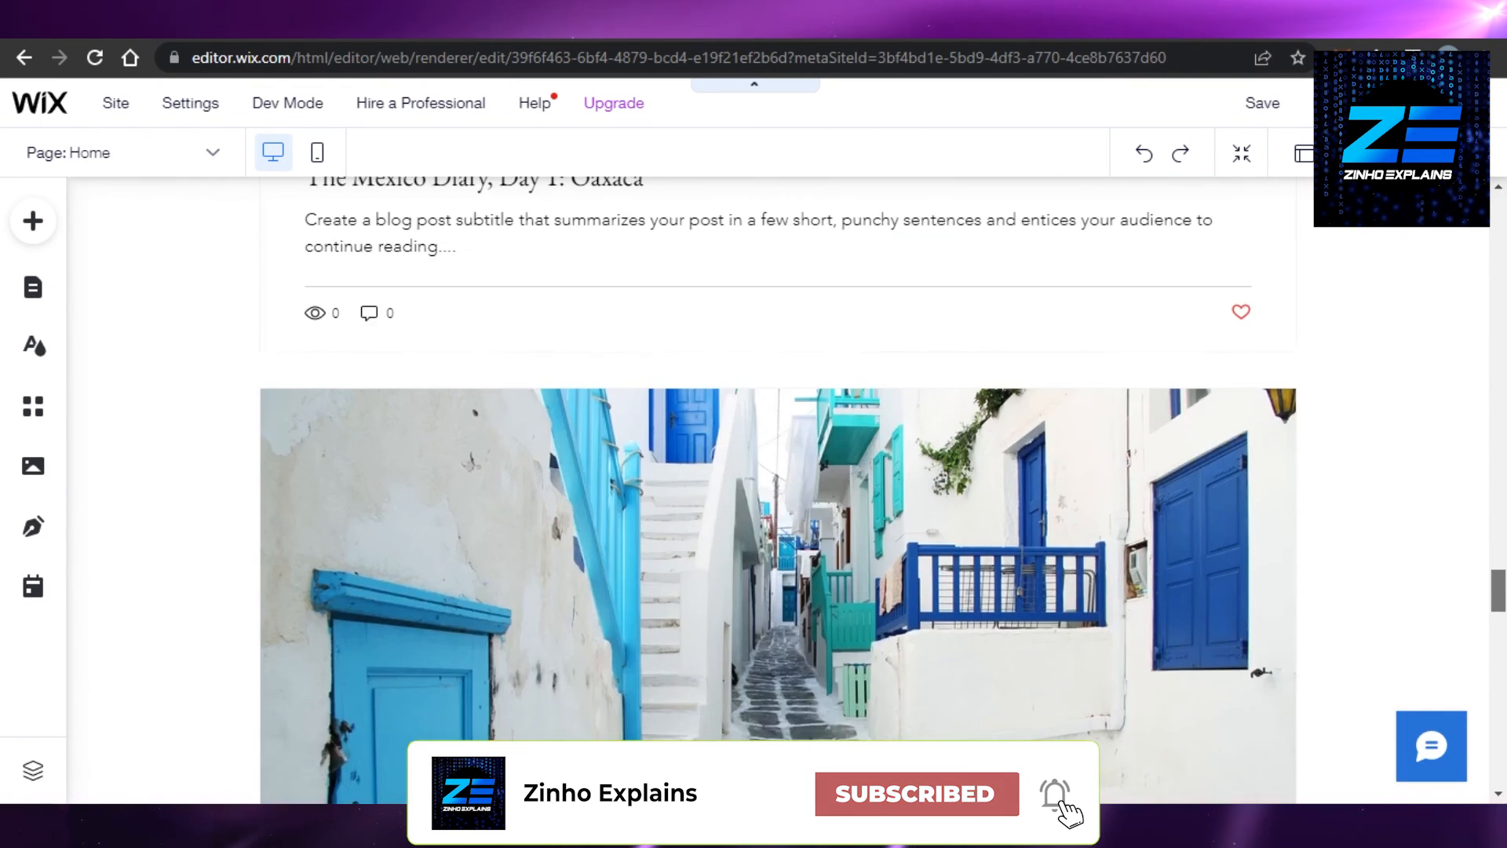
scroll("down", 3)
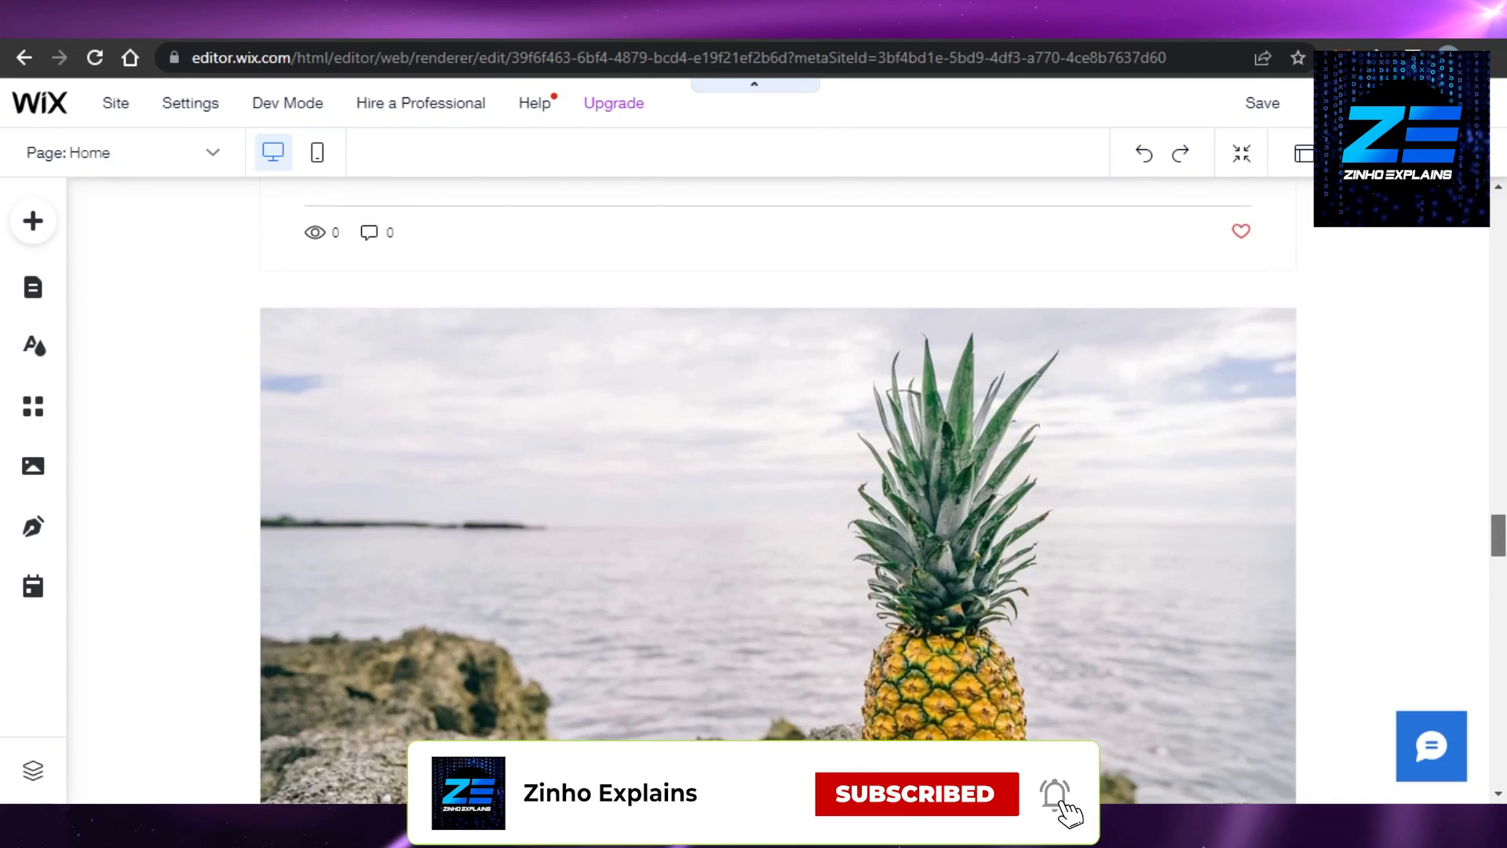